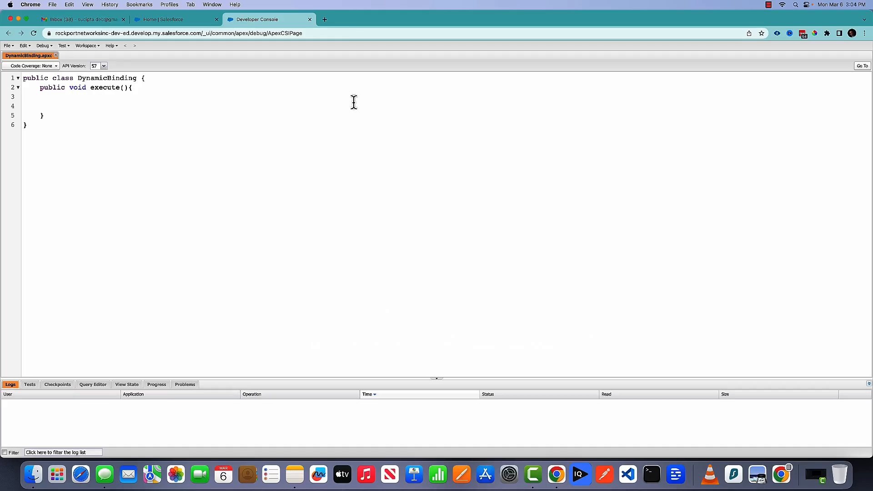
mouse_move(267, 92)
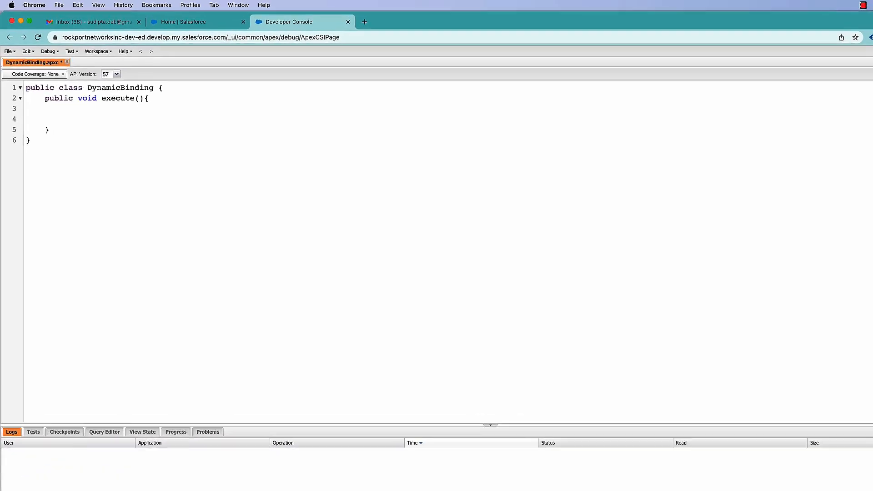
Declare Map<String, Object> acctBinds initialized as a new Map<String, Object>
text(Map)
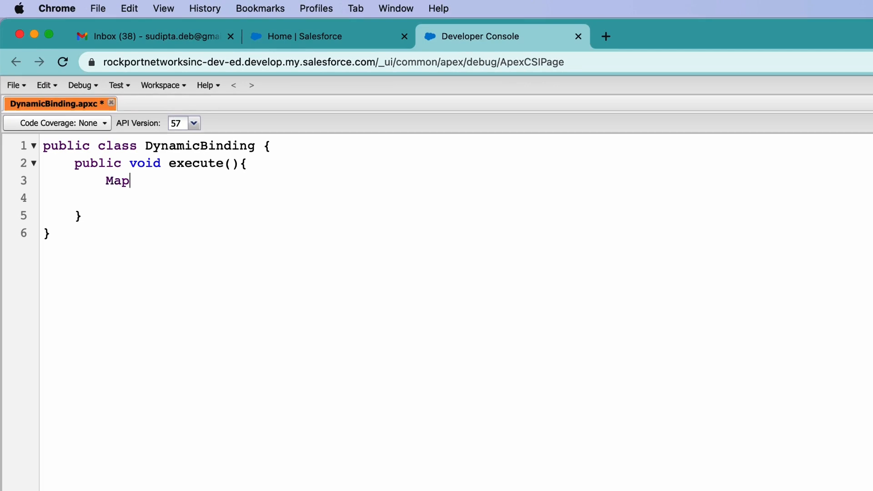
text(<String, O)
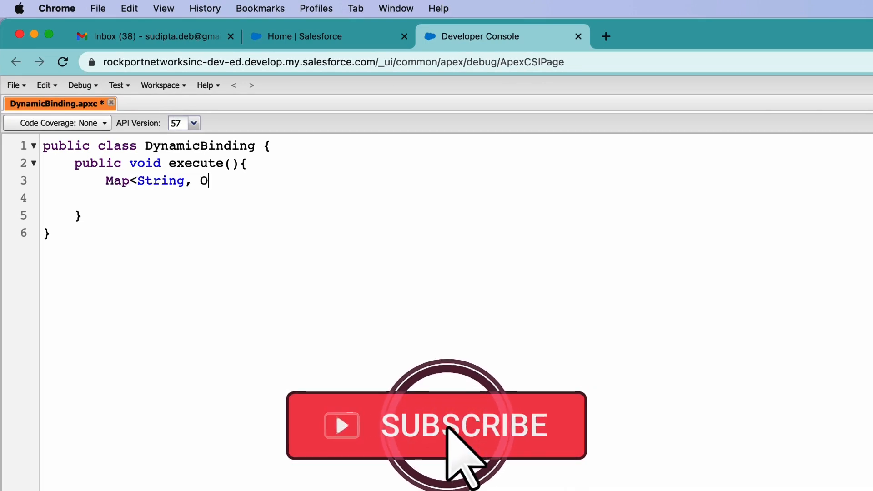
text(bject)
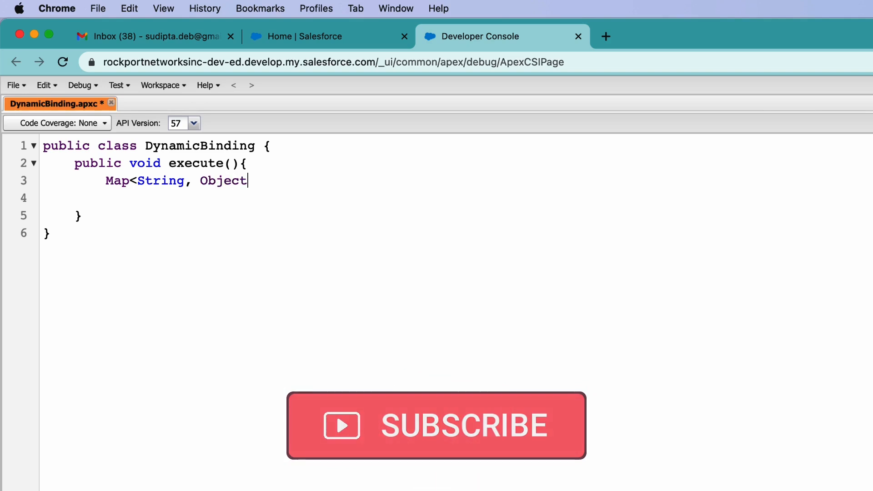
text(> a)
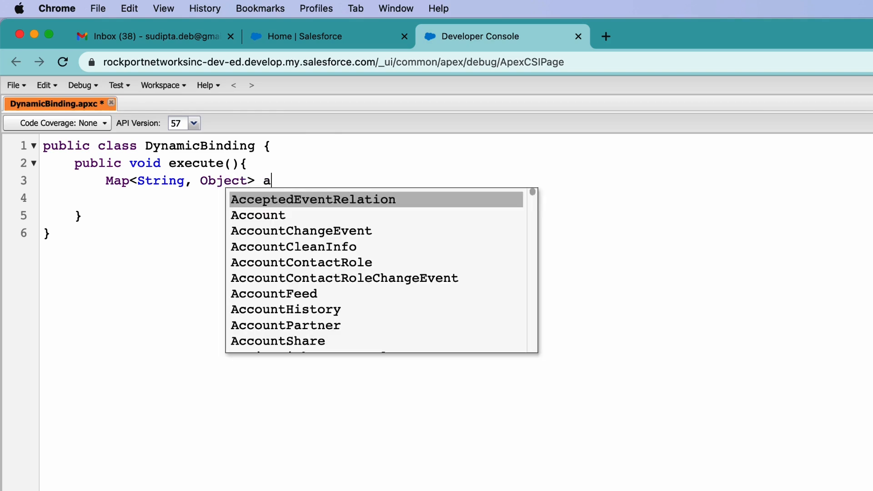
text(cctBinds)
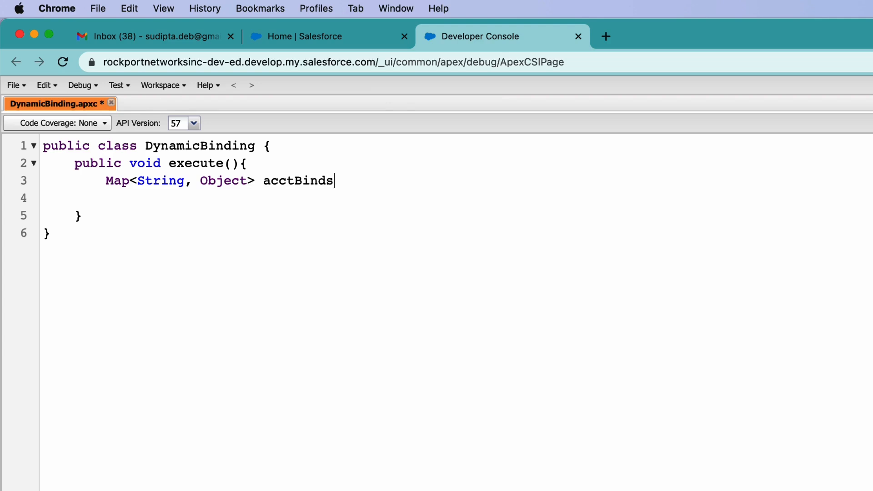
text(= new Map)
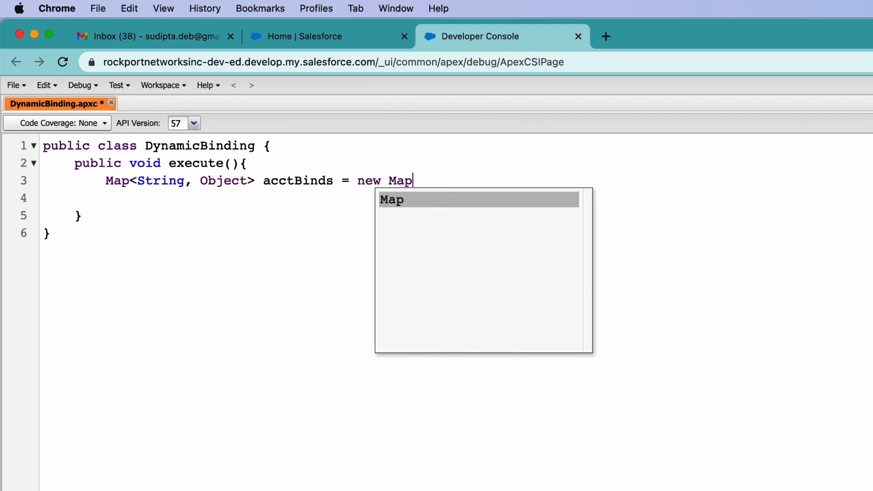
text(<String)
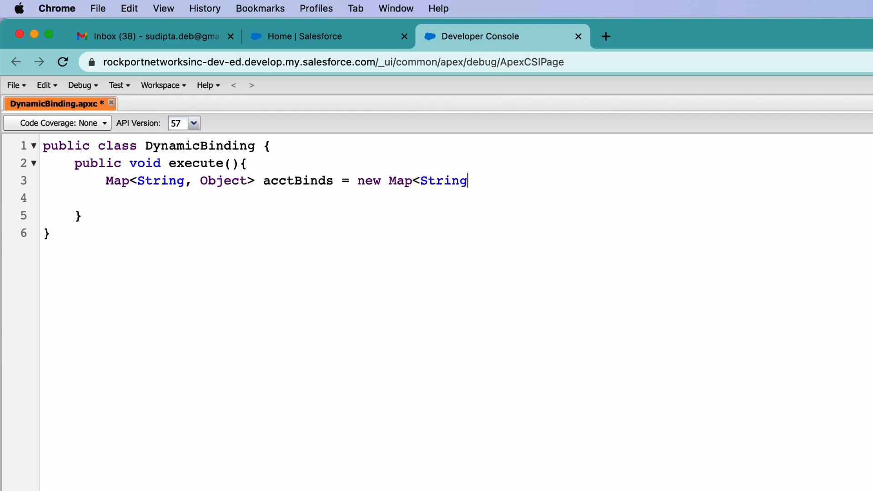
text(, Objec)
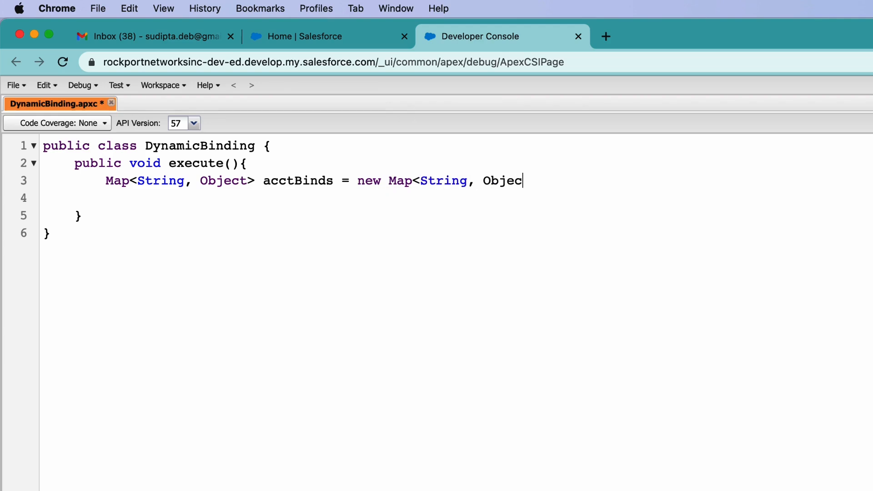
text(t)
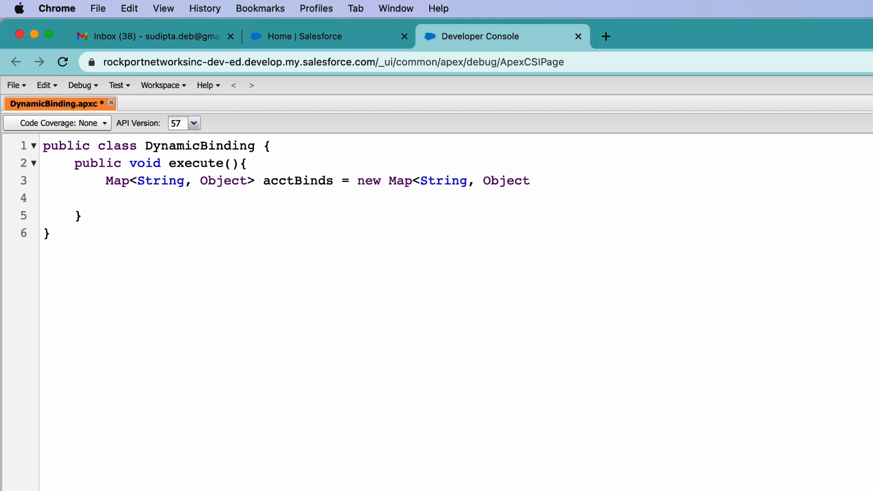
text({})
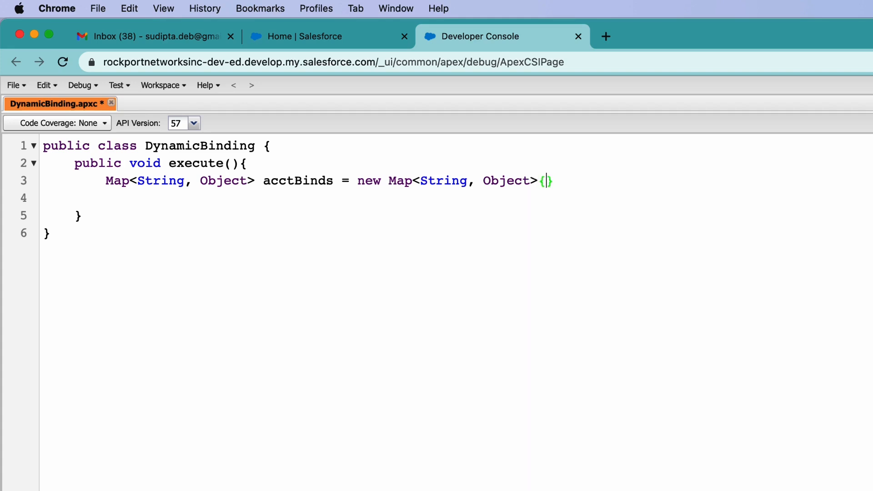
Fill the map initializer with the entry 'acctName' => 'GenePoint'
text('af')
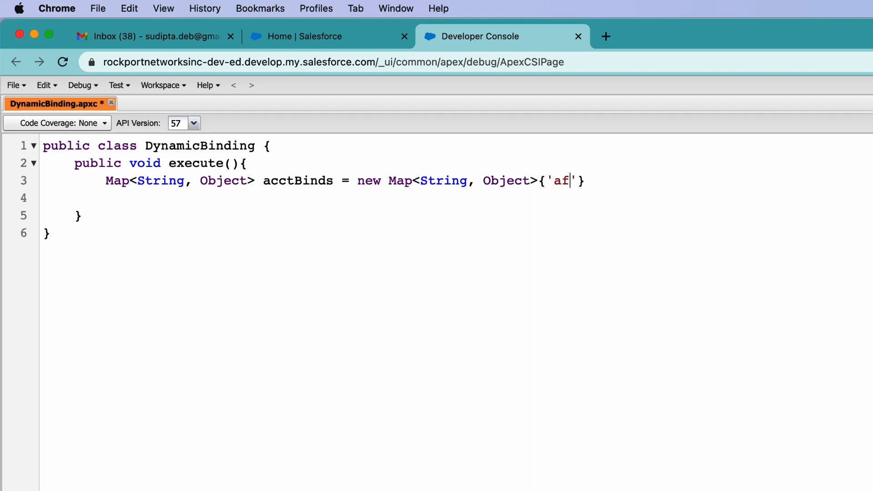
text(ct)
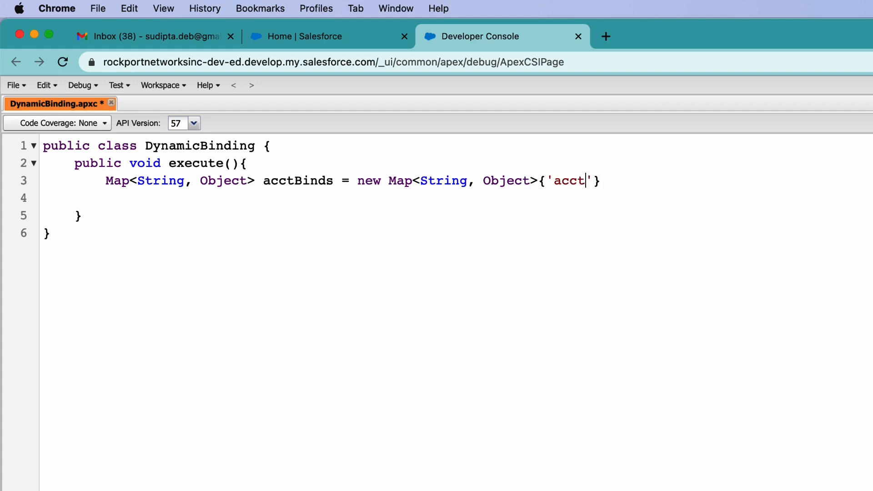
text(Name',)
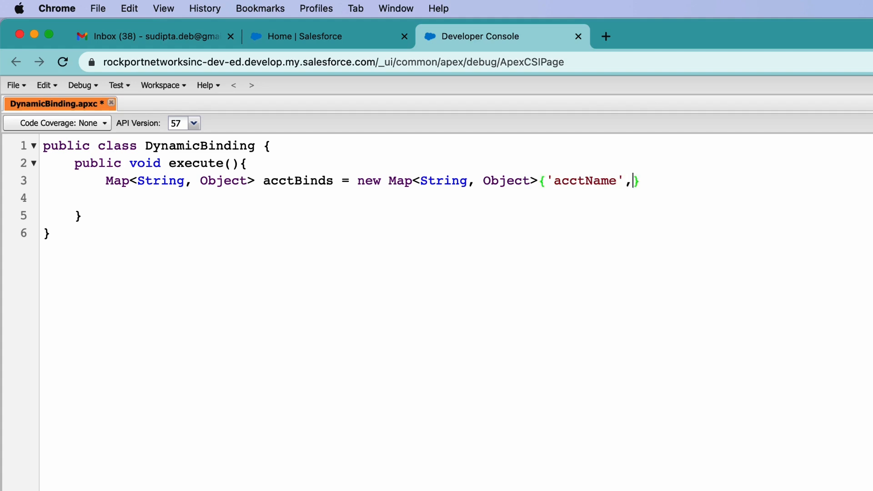
text(=>)
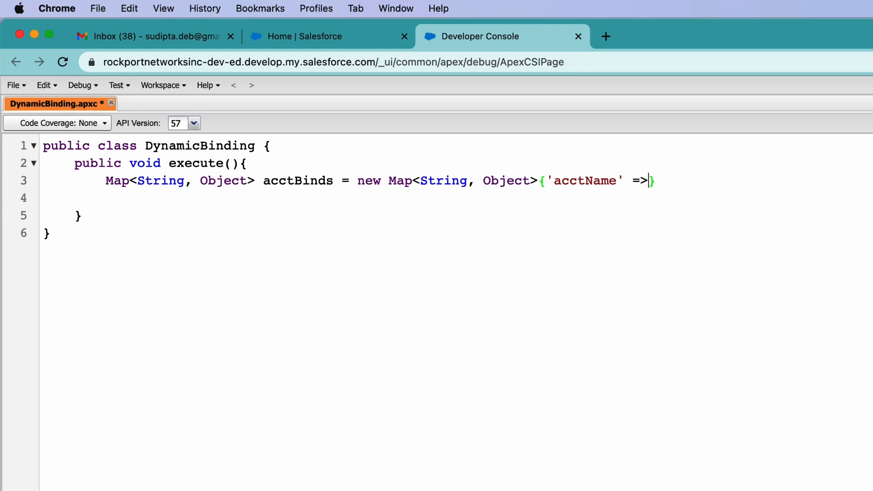
text('')
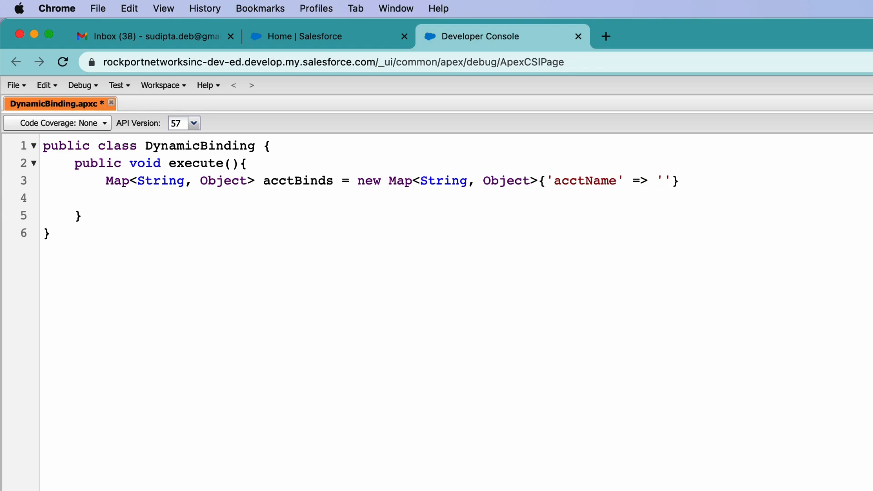
text(GenePoin)
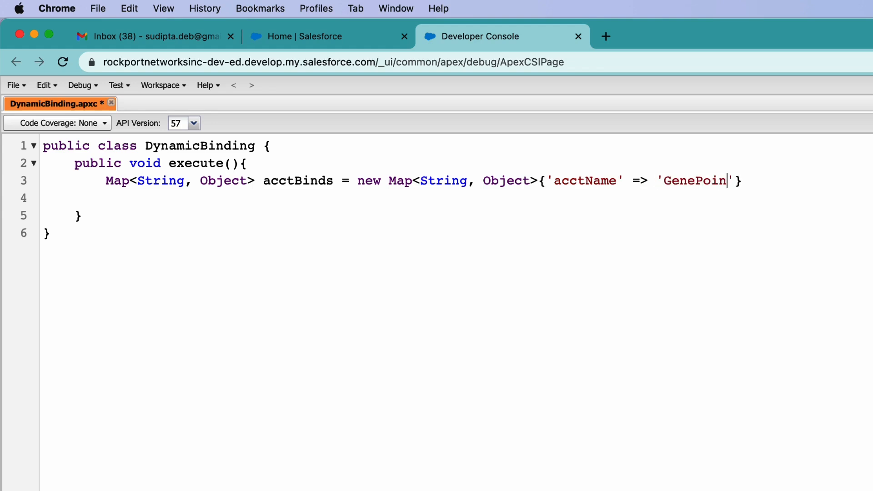
text(t)
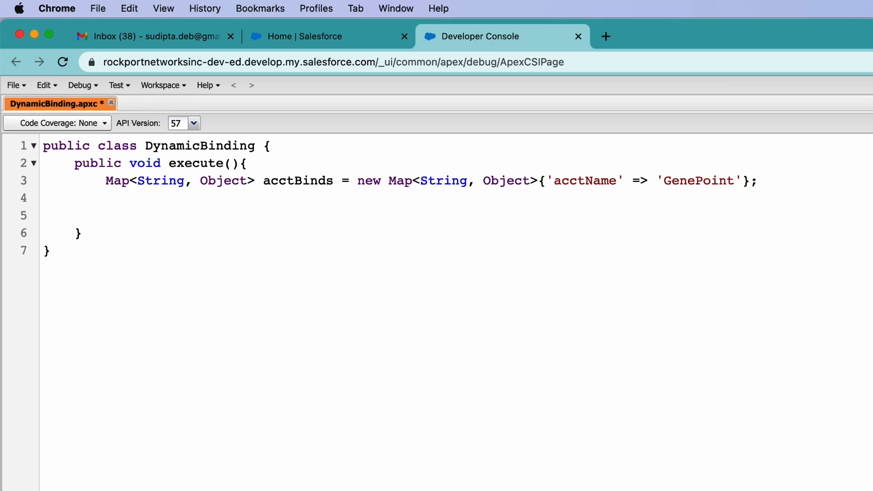
Start a List<Account> accounts declaration on a new line 5 inside execute
click(106, 197)
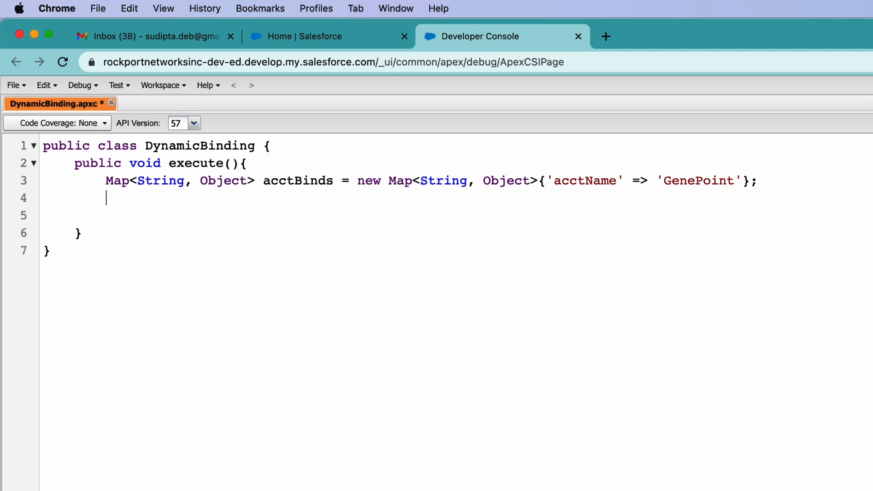
key(Enter)
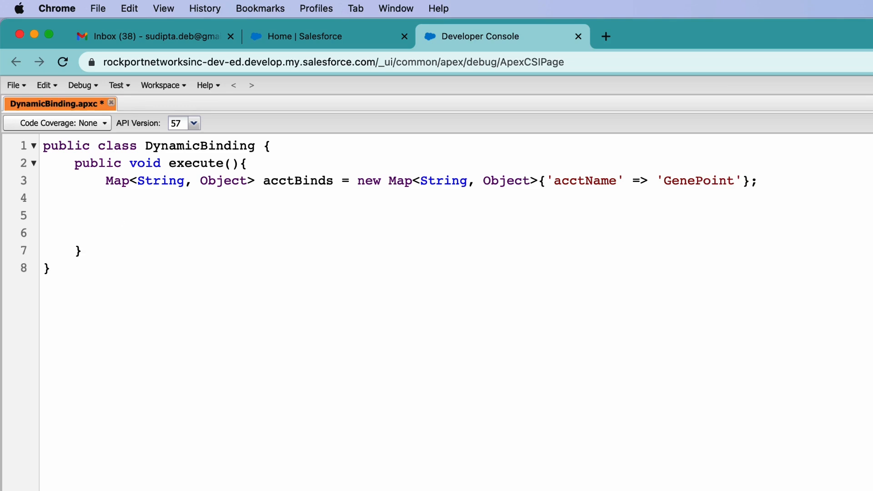
click(114, 215)
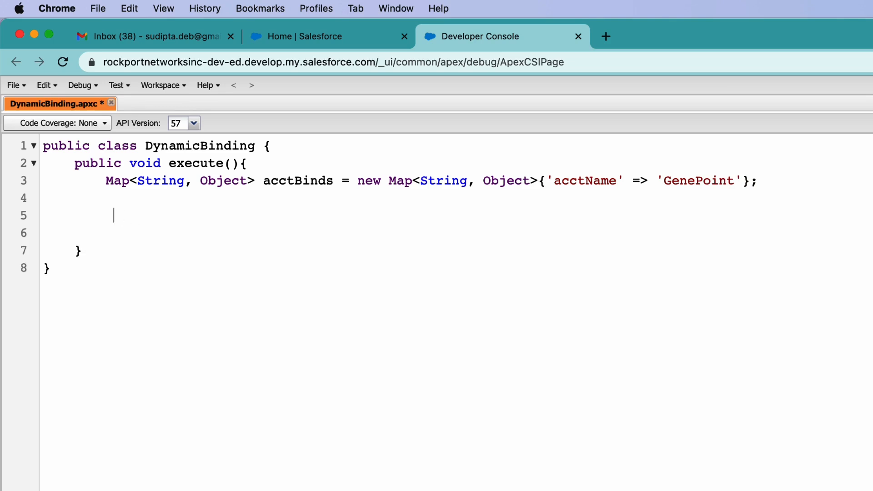
text(Lis)
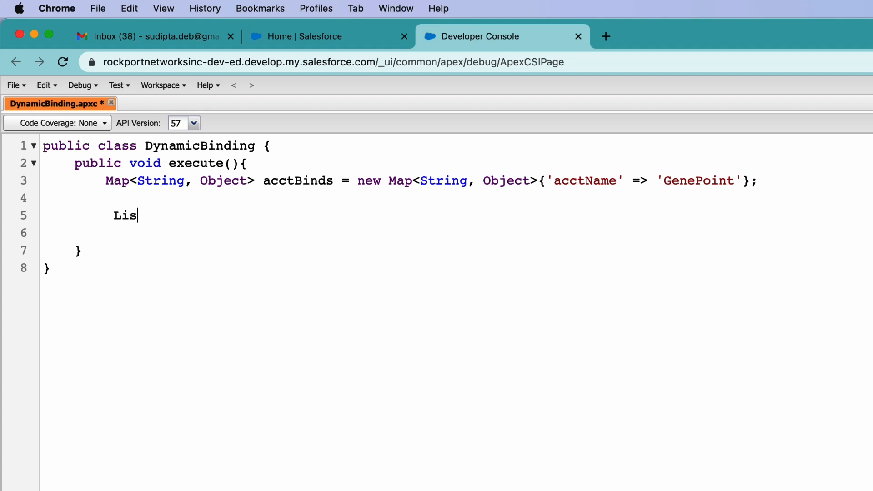
text(t<Account> accounts =)
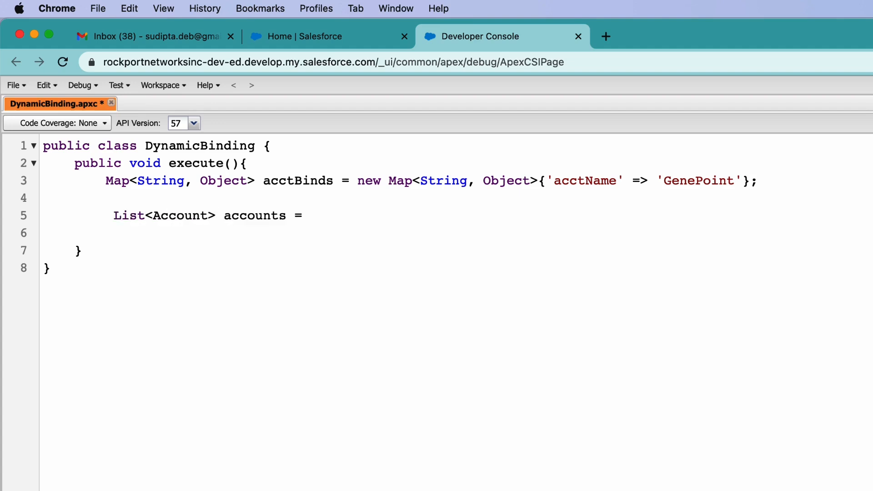
Assign accounts from Database.queryWithBinds and clear its query placeholder argument
text(Databa)
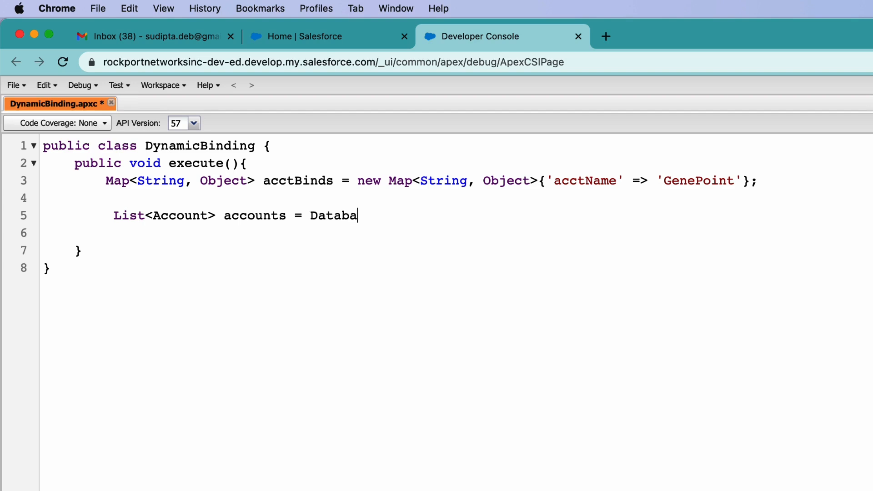
text(se)
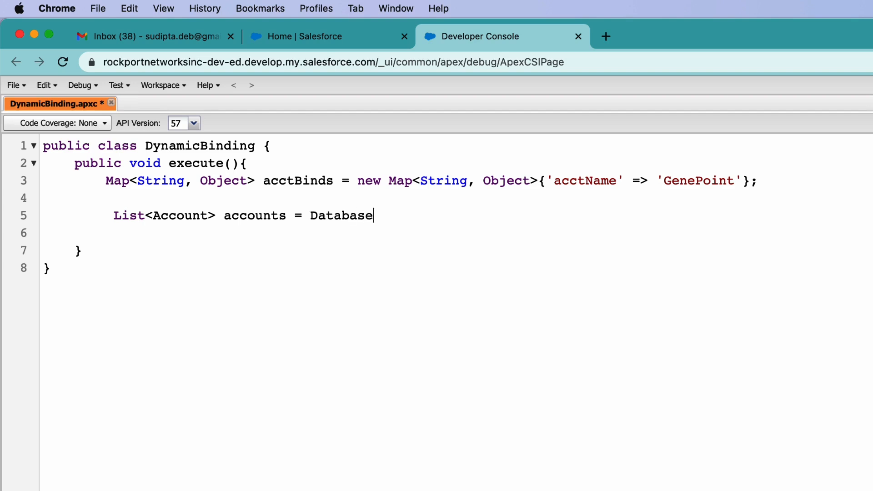
text(.q)
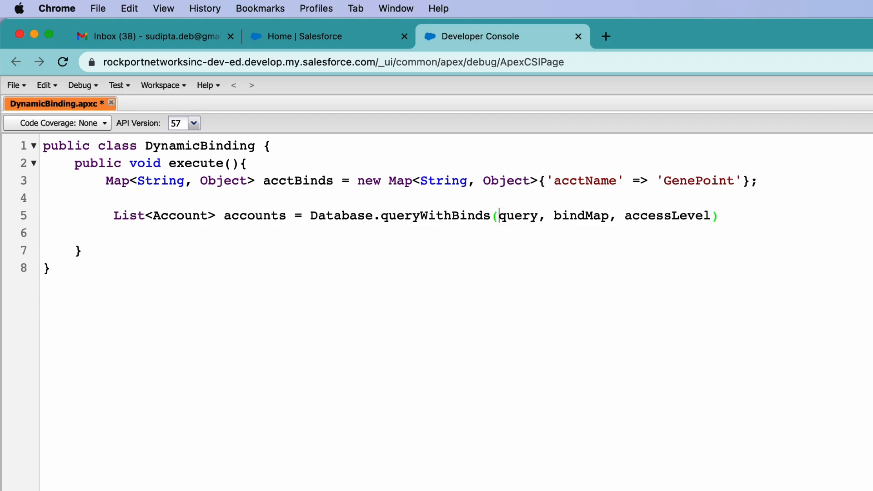
double_click(517, 215)
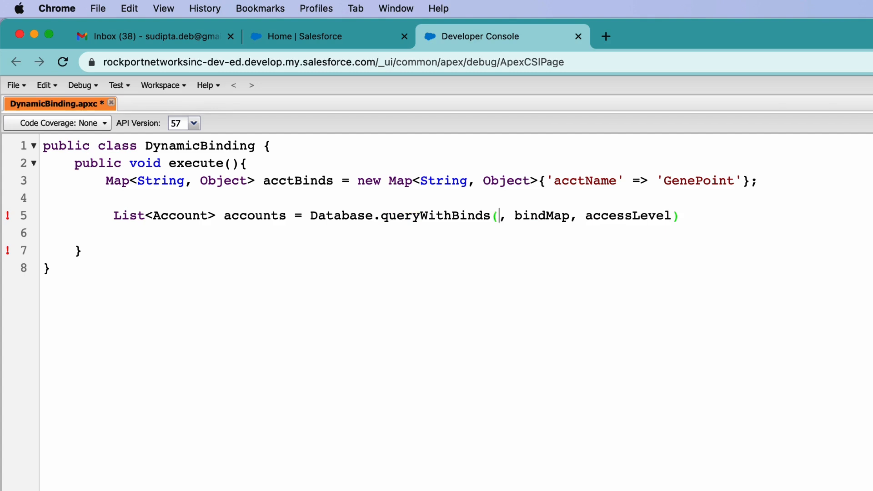
Write the query string 'Select Id from Account Where Name = :acctName'
text('Se)
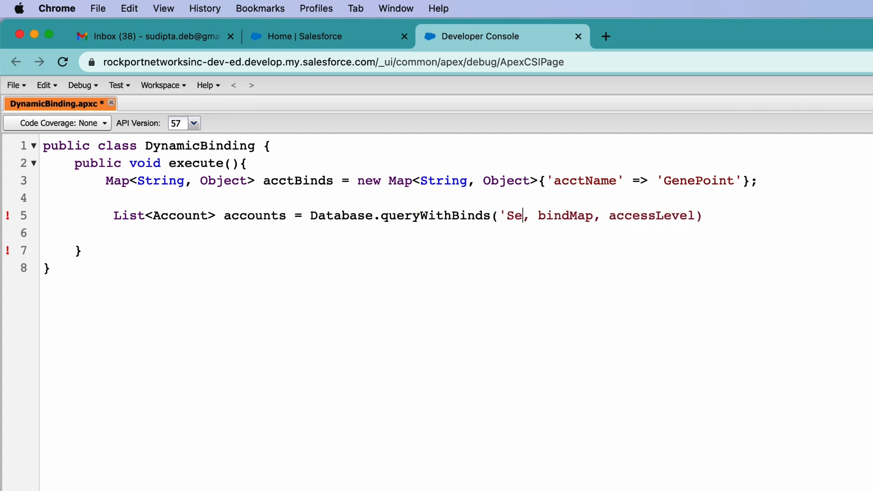
text(lect)
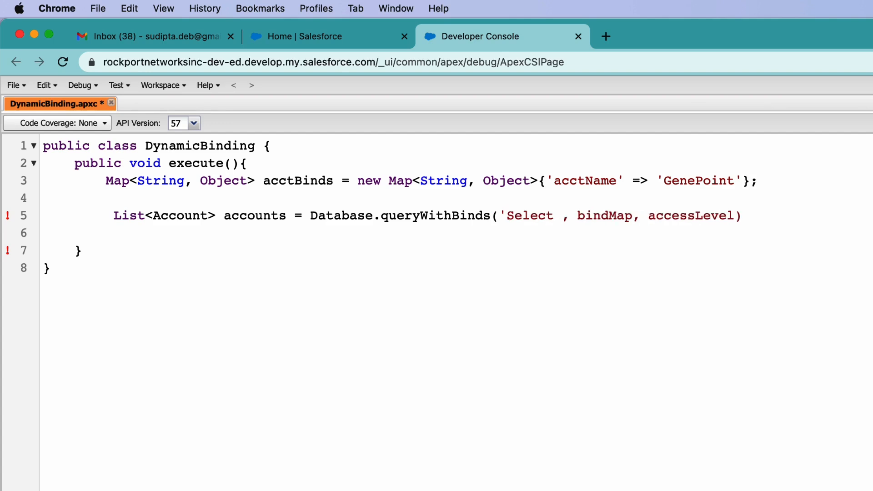
text(Id from Ac)
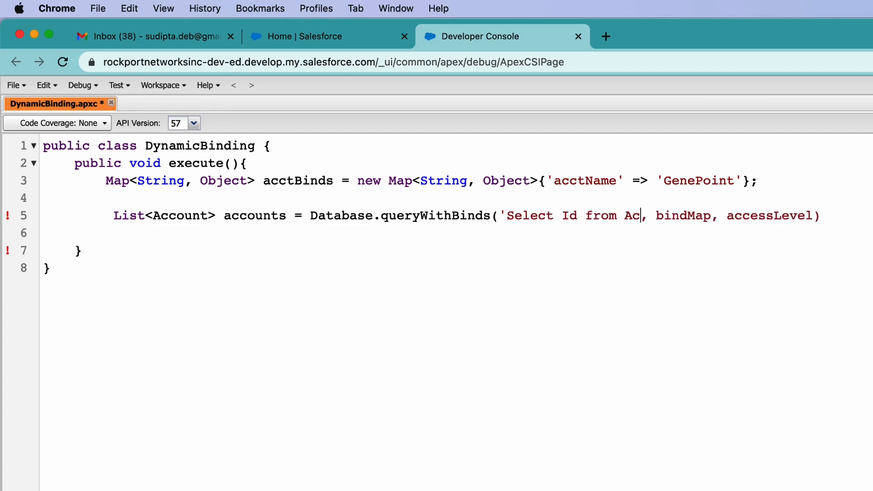
text(count Where Name =)
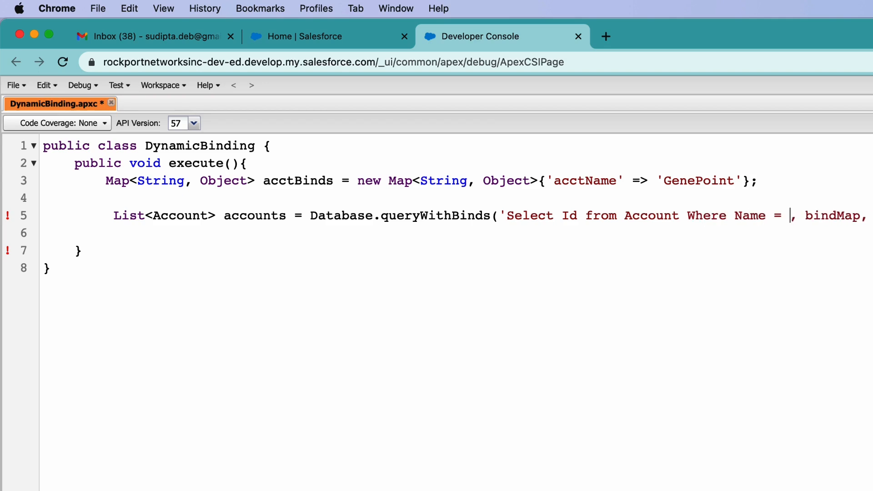
text(:)
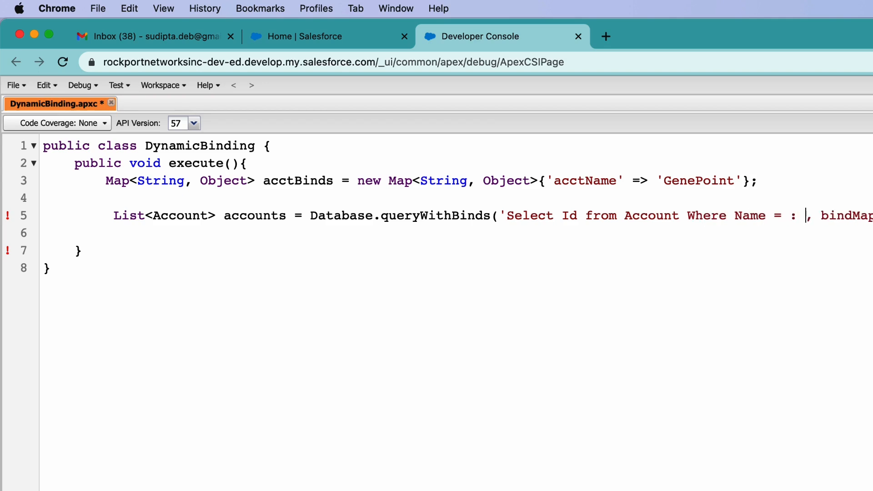
text(acc)
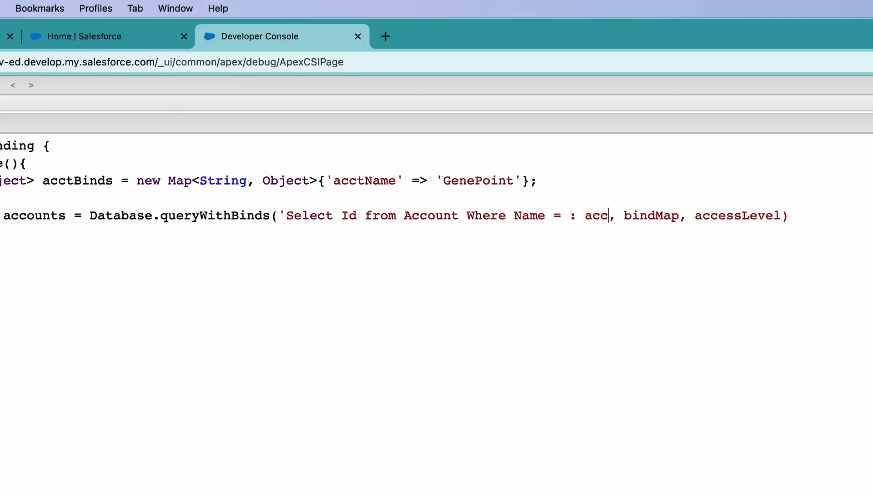
text(tName)
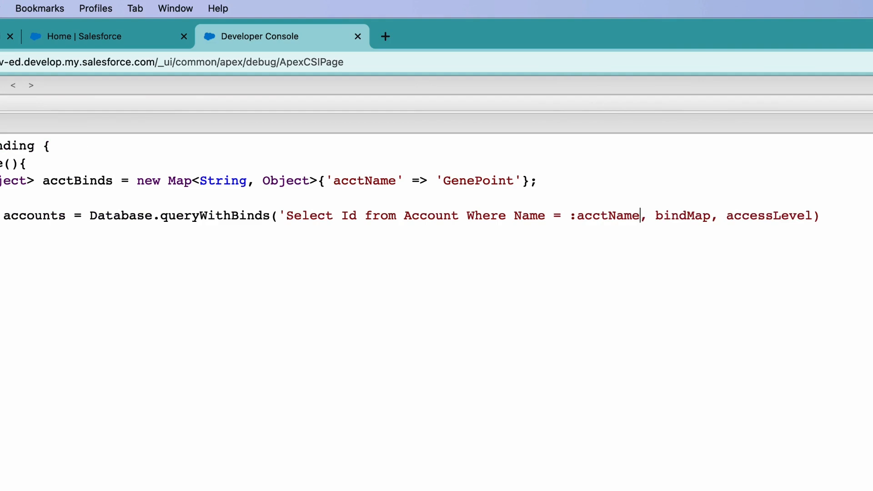
text(')
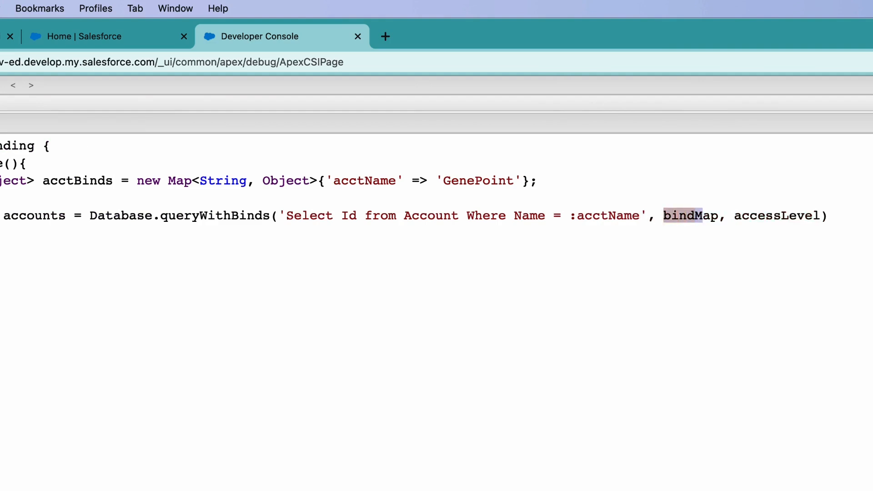
Pass acctBinds and AccessLevel.USER_MODE as the second and third queryWithBinds arguments
text(ac)
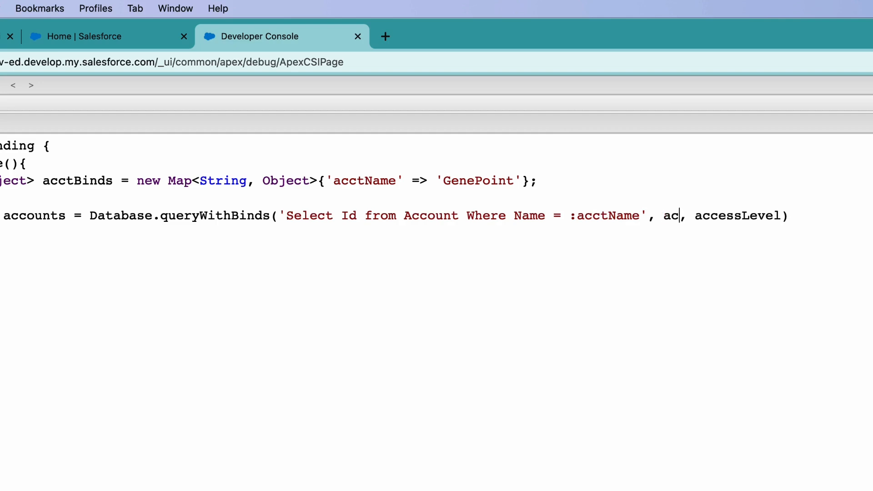
text(ctBinds)
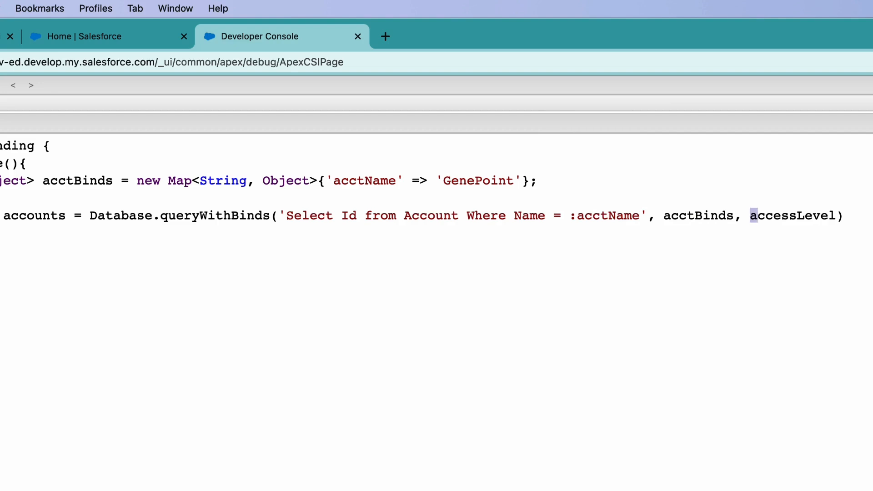
double_click(796, 216)
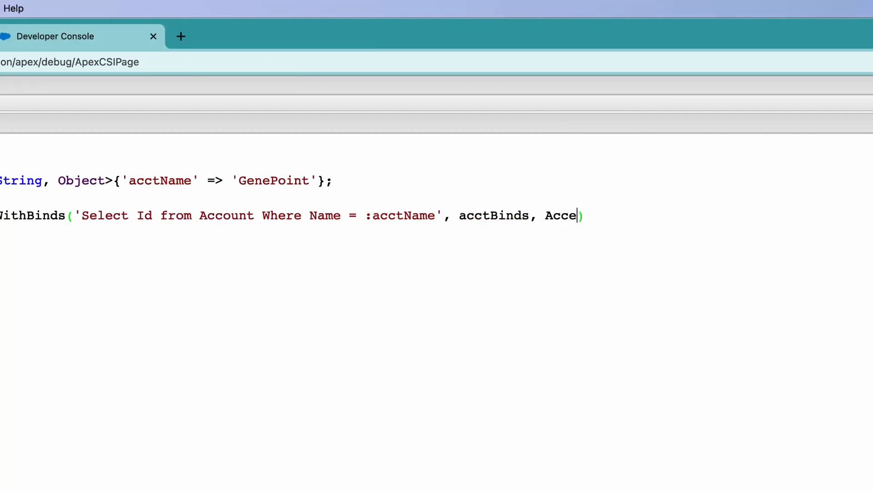
text(ssLevel)
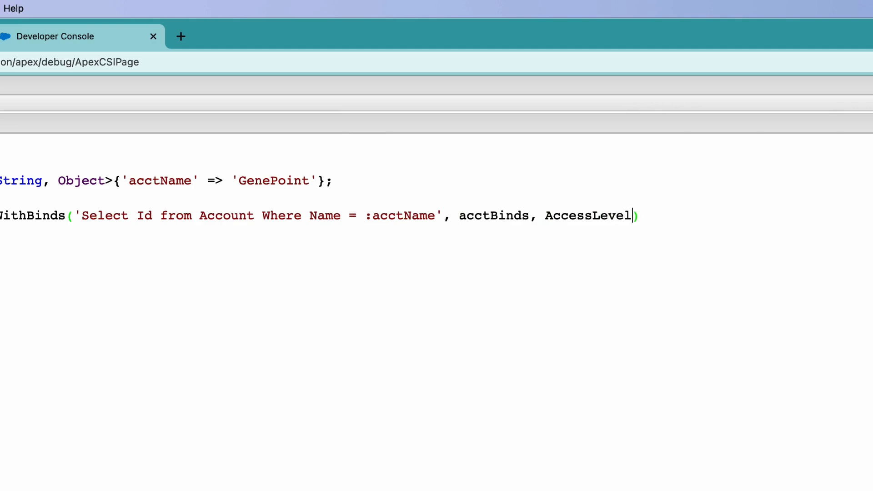
text(.USER_MODE)
text(System.)
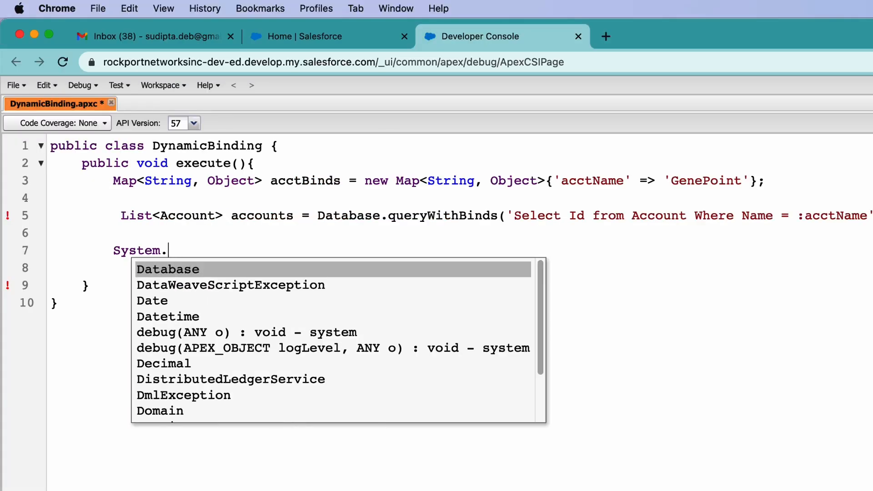
Add System.Debug(accounts.size()); to log the number of returned accounts
text(Debug()
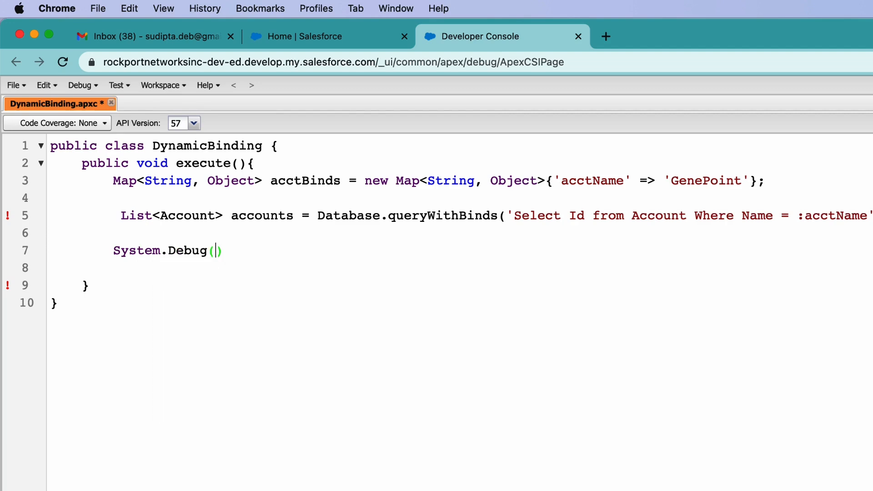
text(accpi)
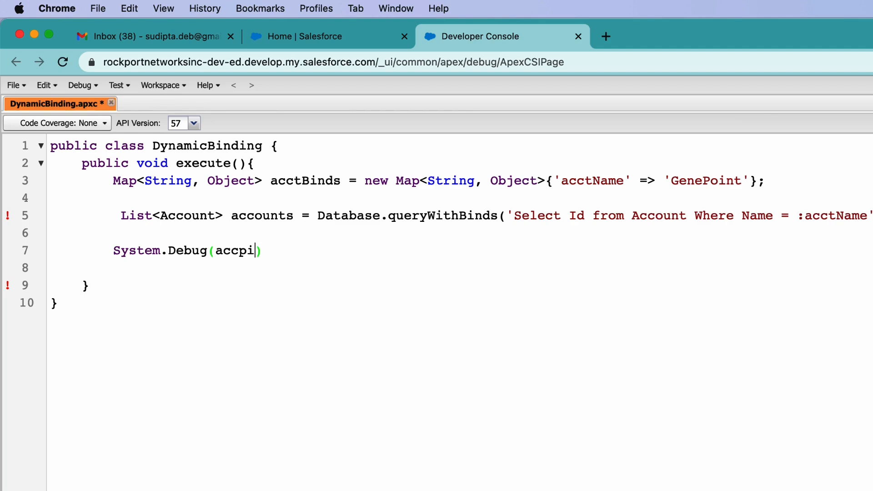
text(accounts)
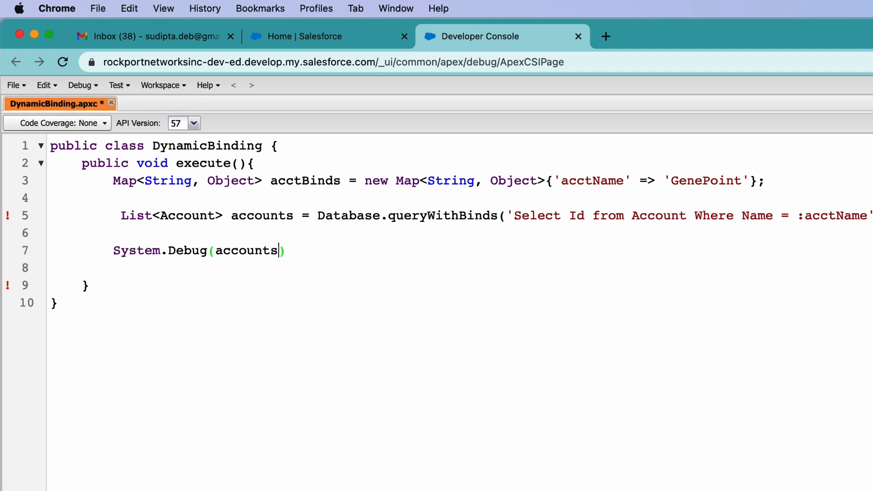
text(.)
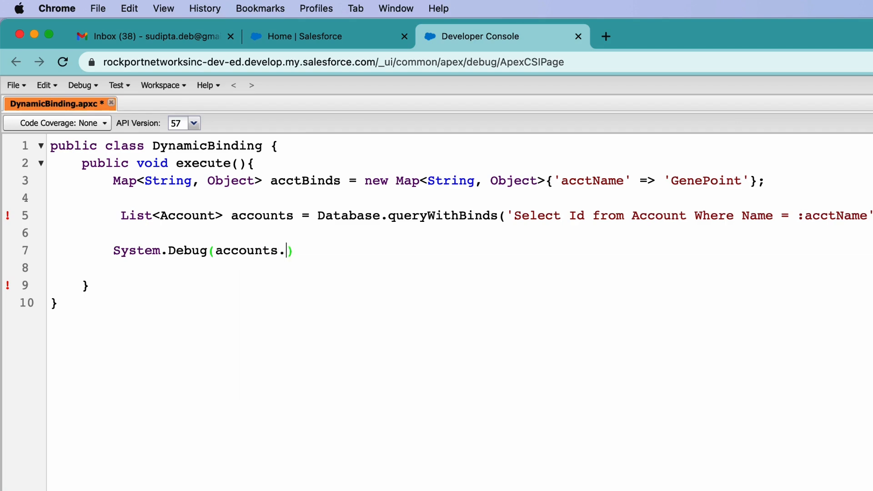
text(size())
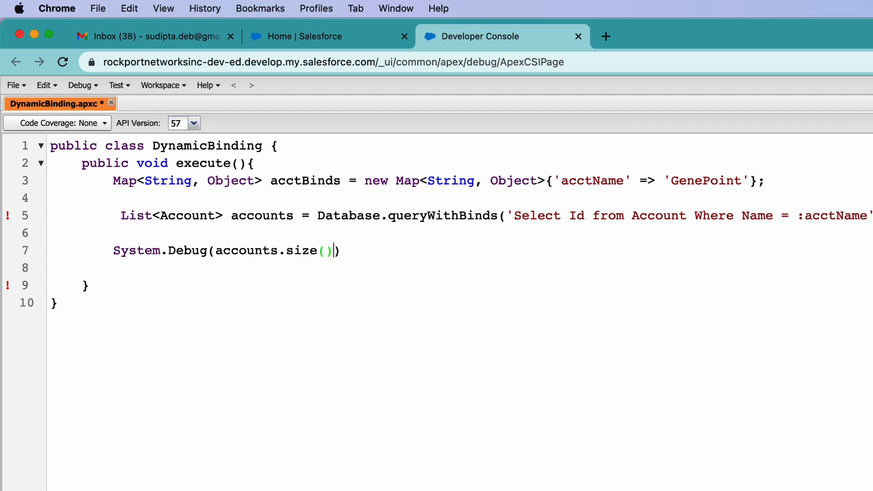
text(;)
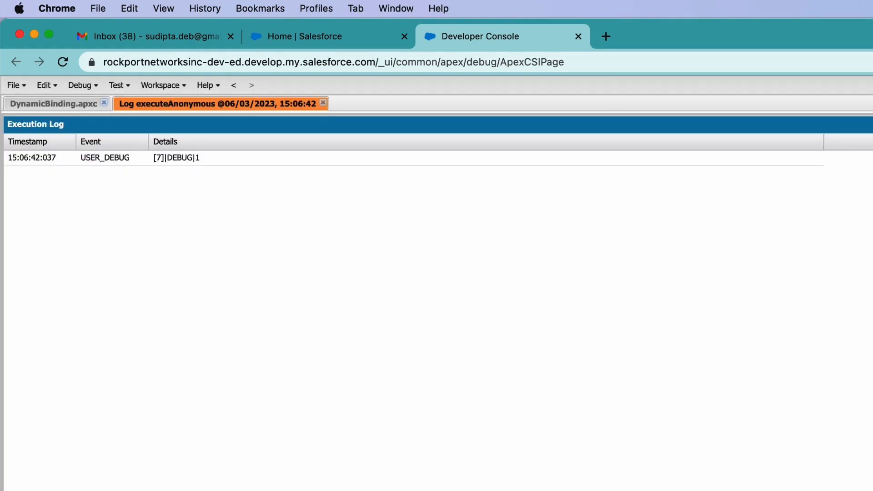
Return to the DynamicBinding class code and highlight acctBinds in the query call
click(175, 158)
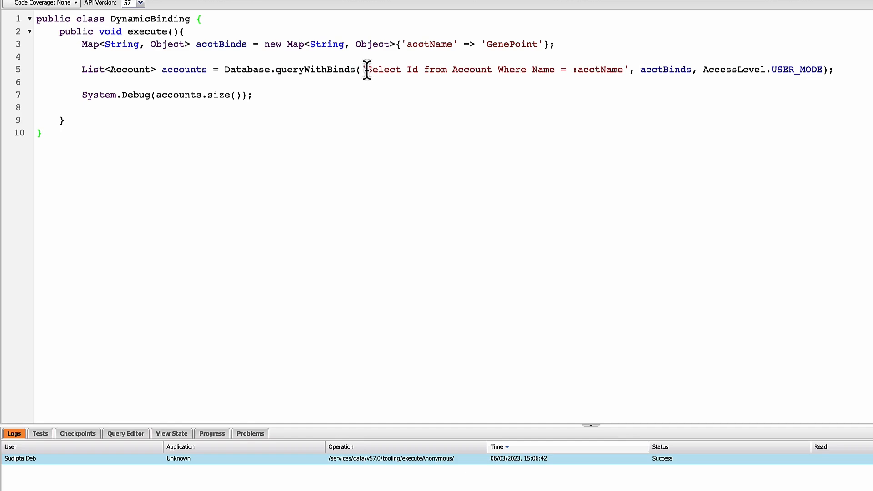
mouse_move(547, 69)
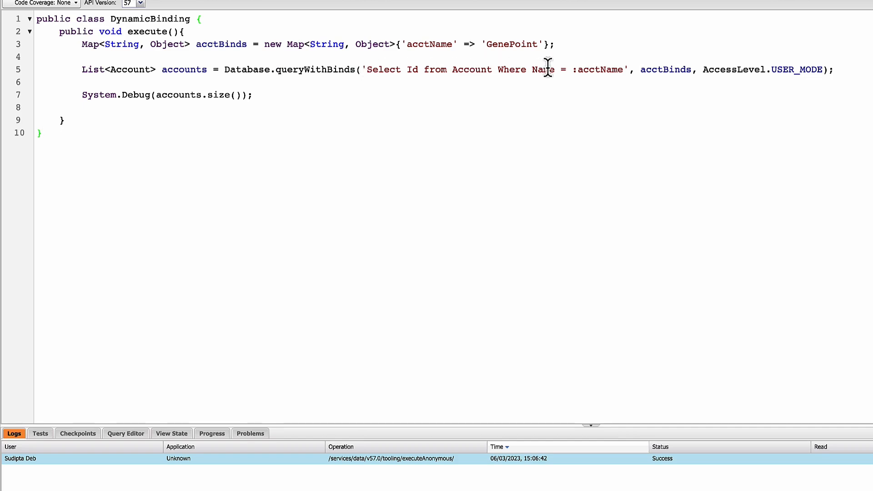
mouse_move(612, 70)
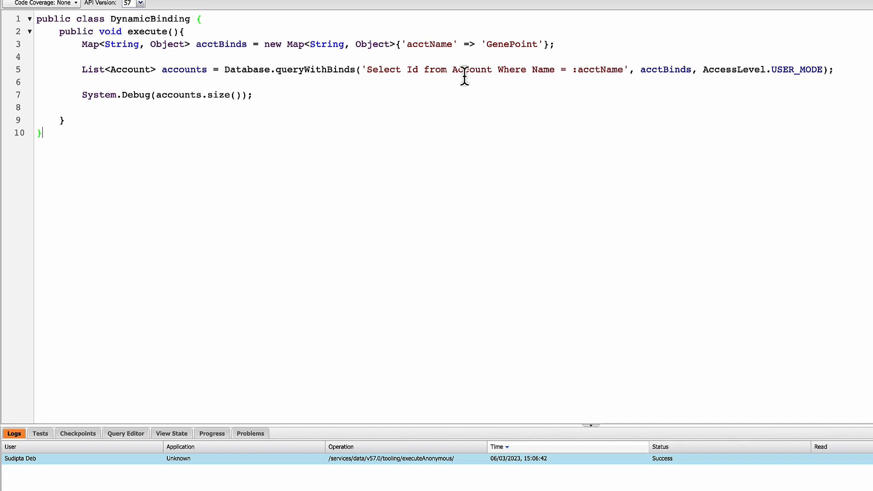
double_click(665, 70)
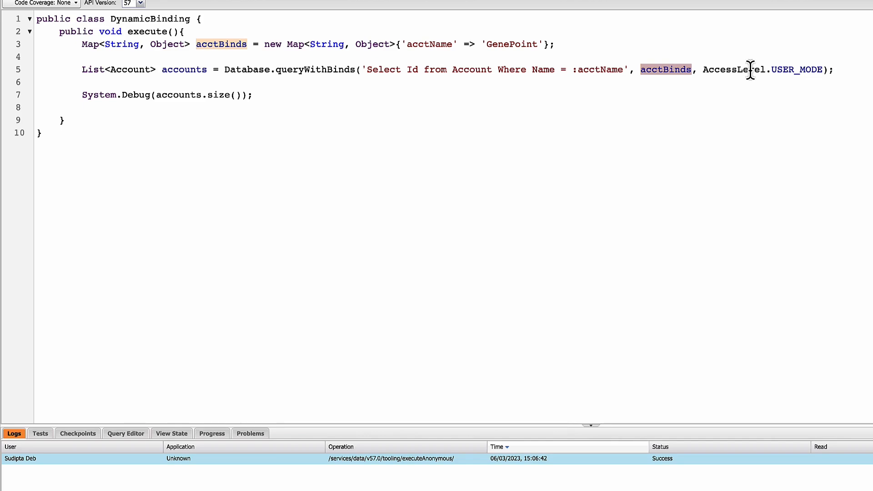
mouse_move(365, 70)
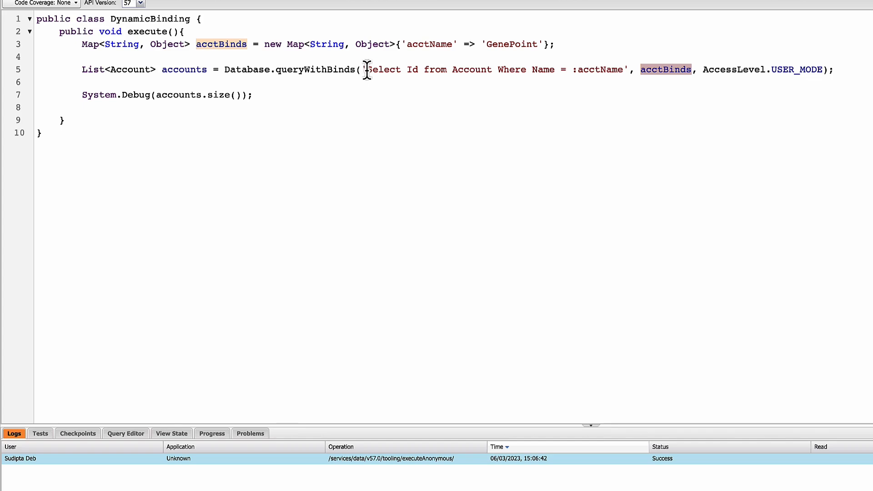
mouse_move(617, 70)
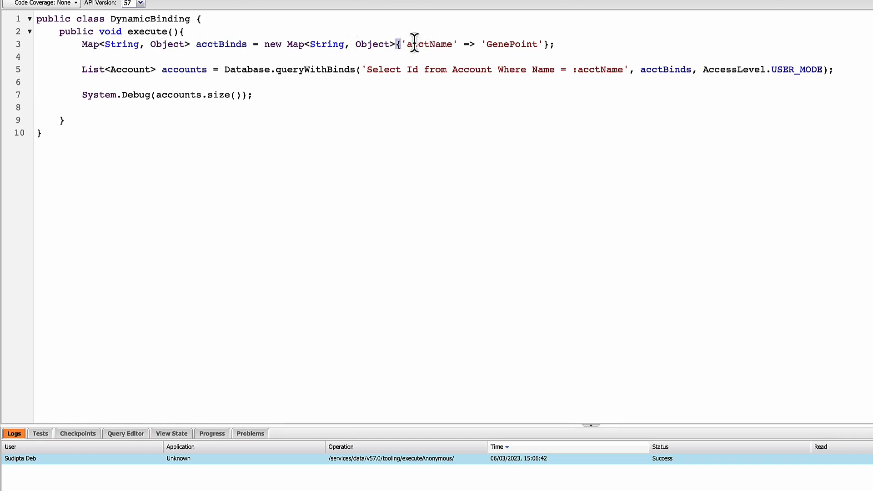
Remove the 'acctName' => 'GenePoint' initializer so acctBinds is created empty
drag(398, 44, 546, 44)
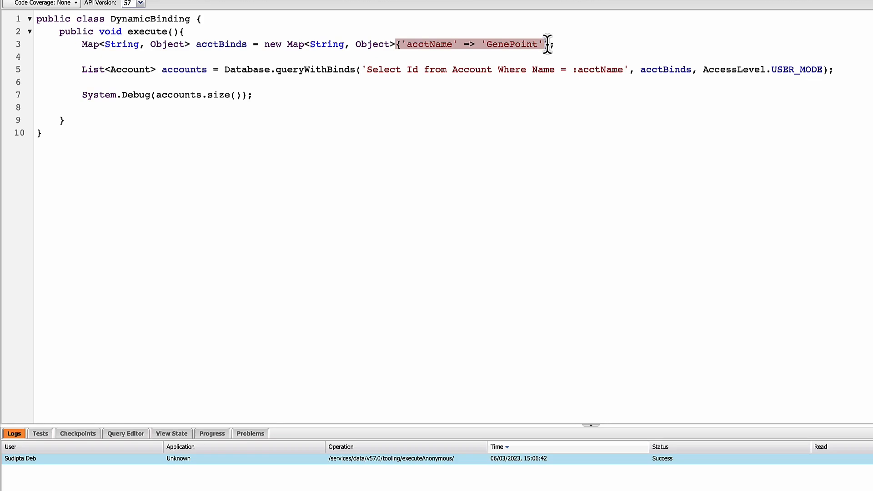
key(Delete)
text(()
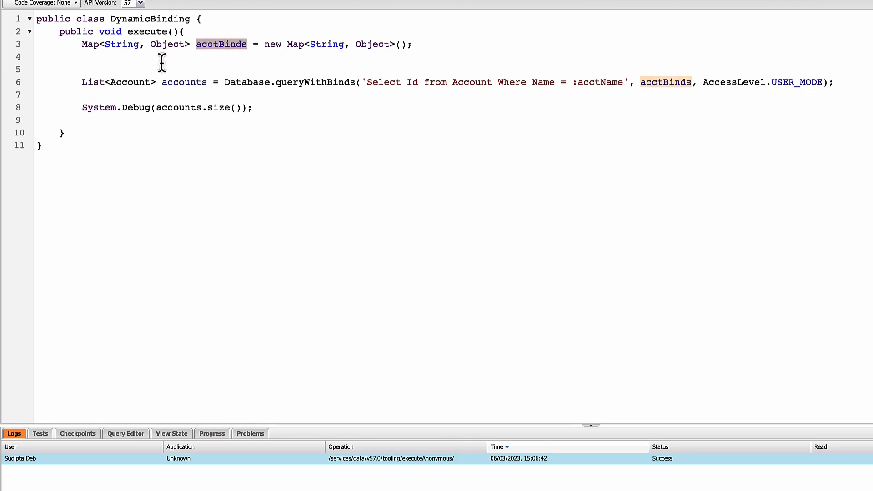
Start acctBinds.put with 'acctName' as the bind key
text(acctBinds.)
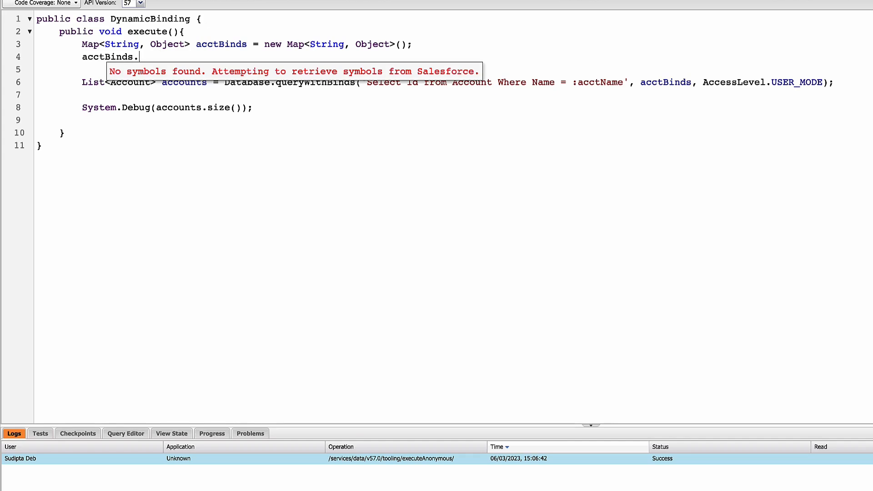
text(pu)
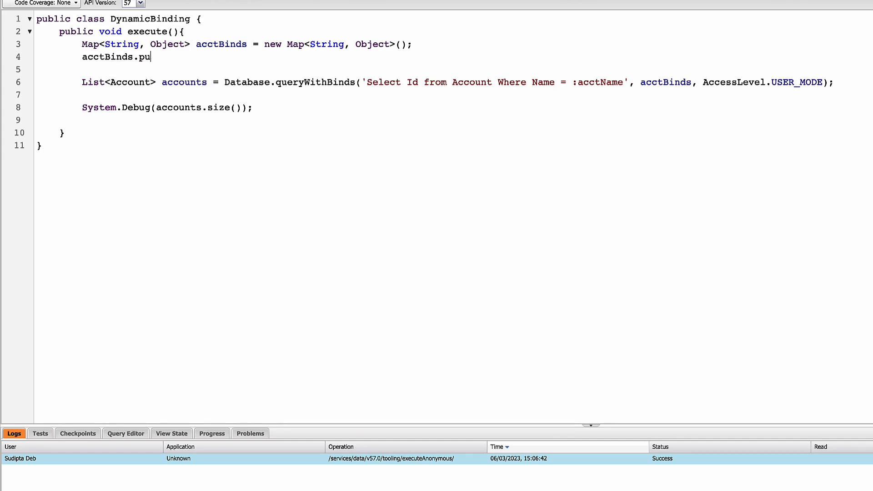
text(t)
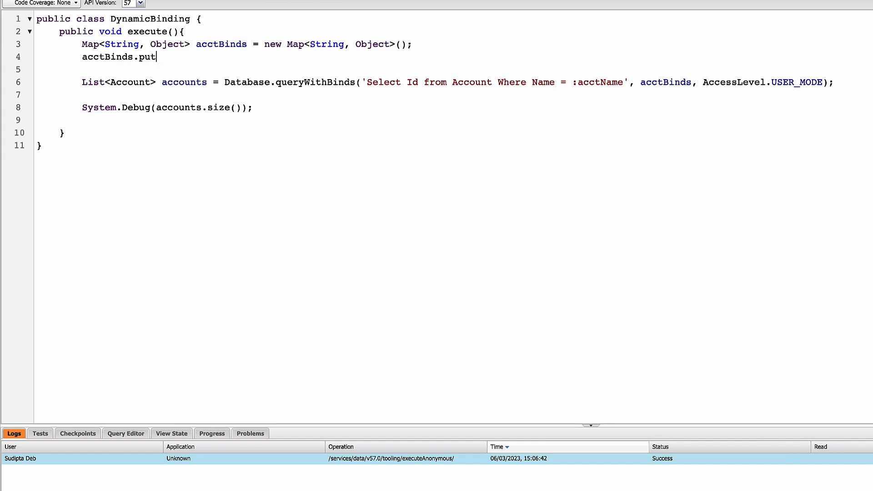
text(()
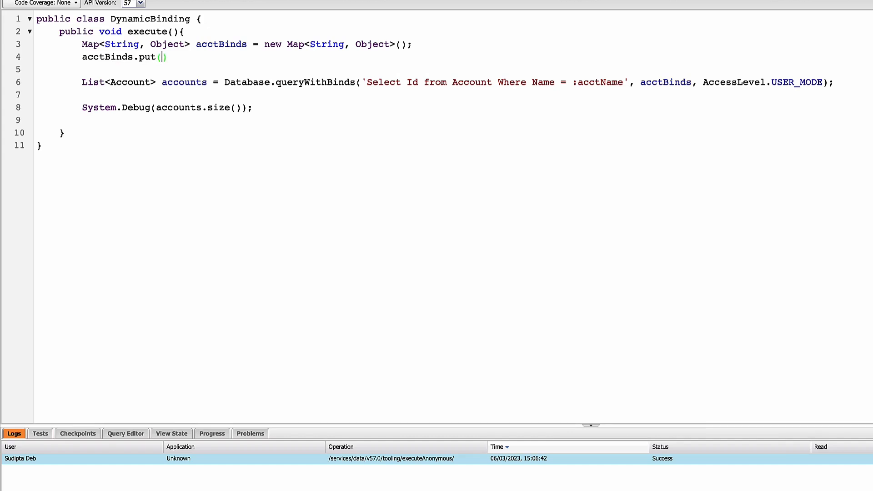
text('')
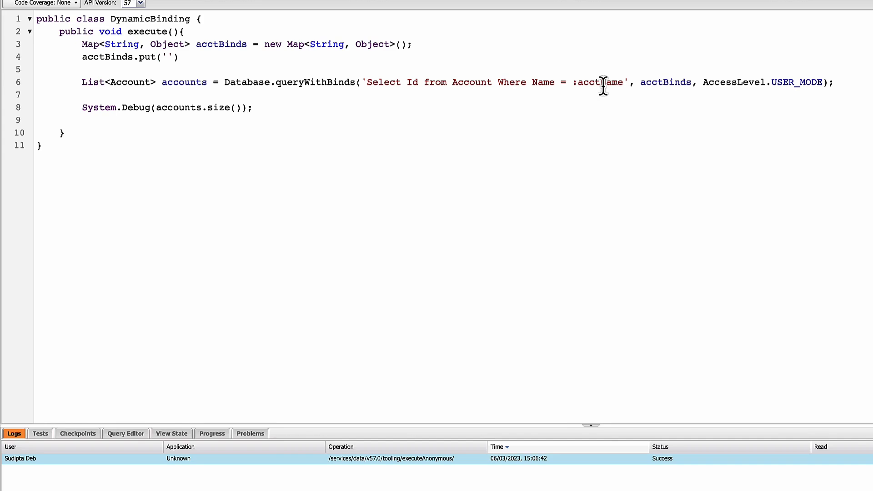
double_click(600, 82)
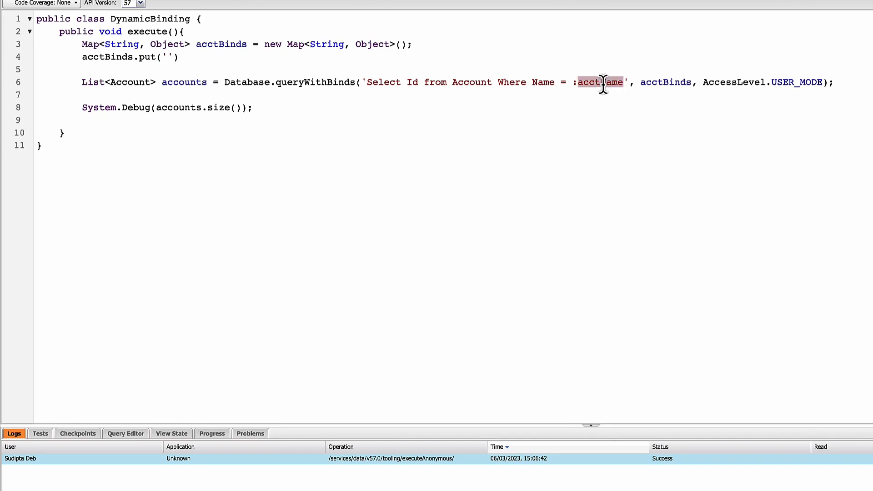
text(acctName)
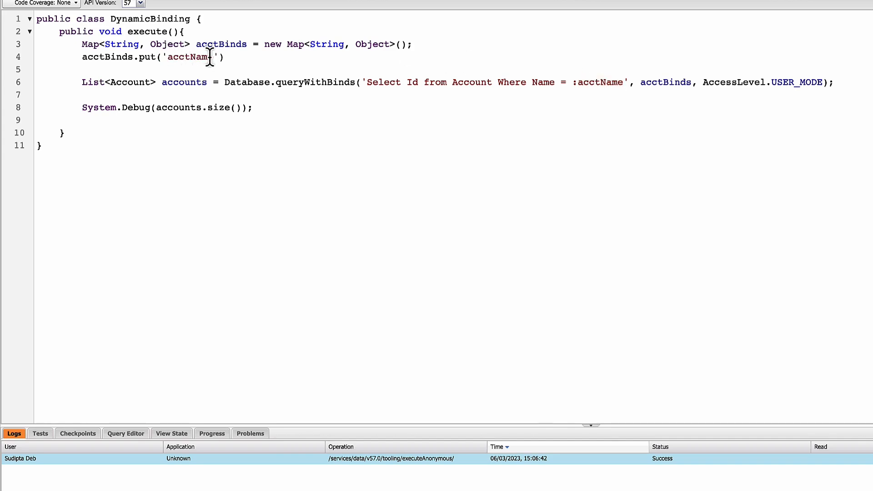
text(e)
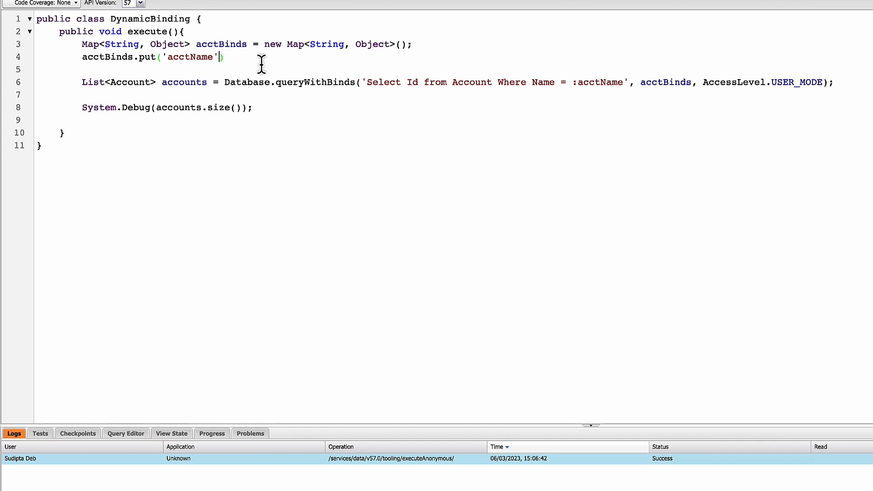
Bind it to new Set<String>{'GenePoint','sForce','Dickenson plc'} and end the statement
text(, new)
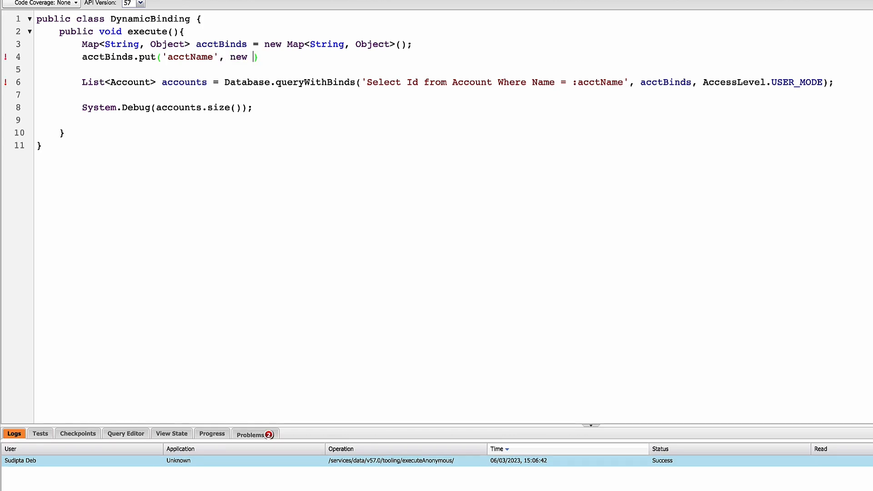
text(Set<)
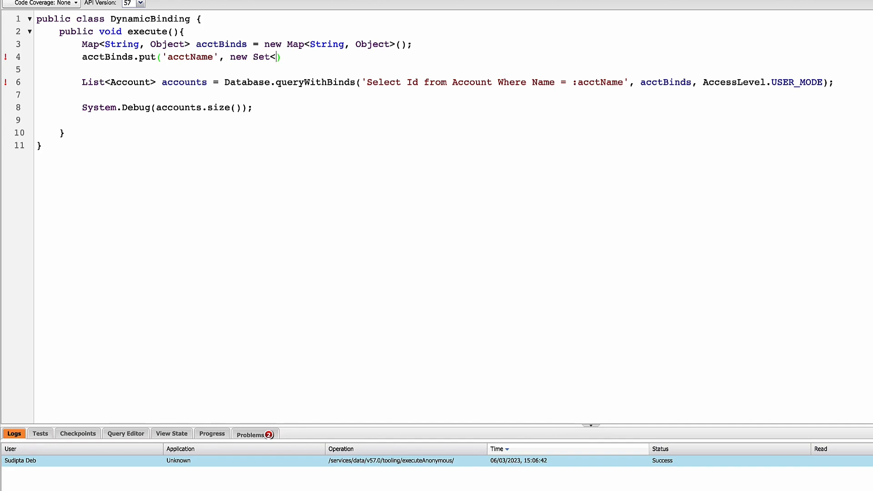
text(String)
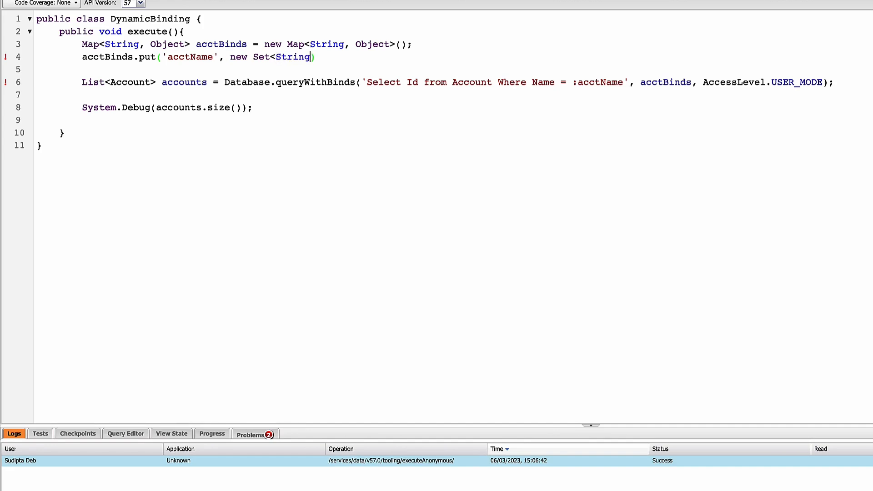
text({''})
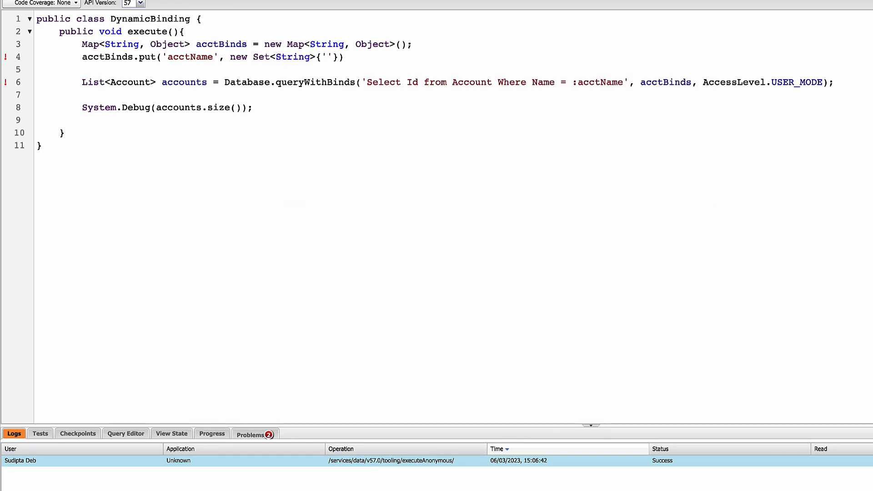
text(GenePo)
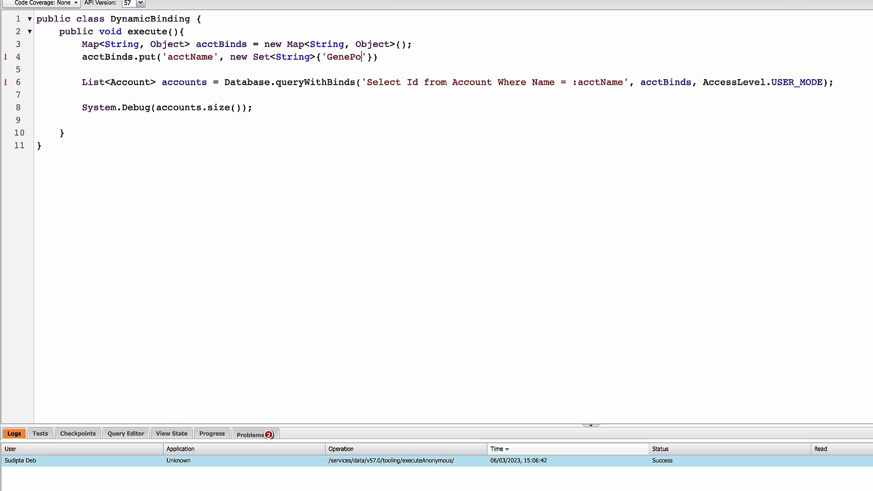
text(int)
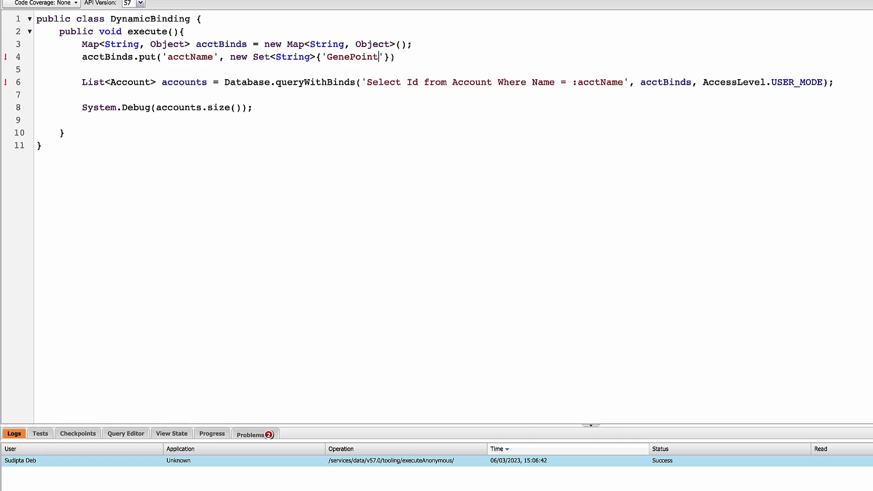
text(,')
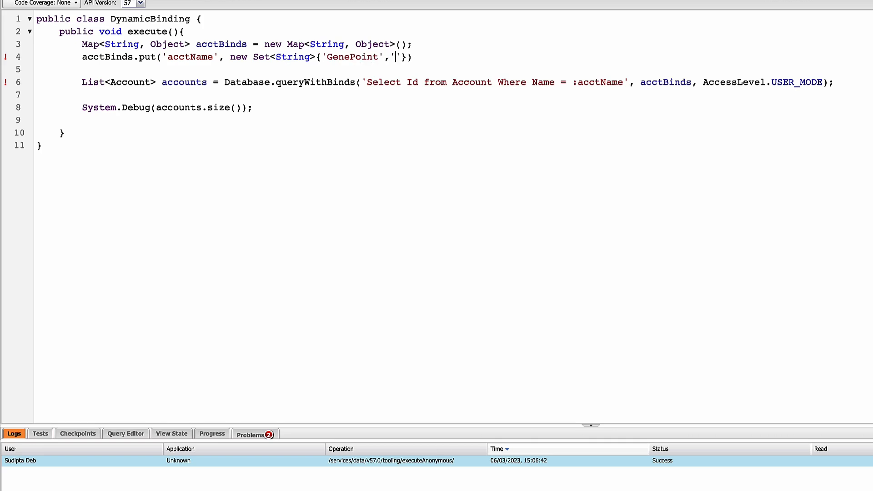
text(s)
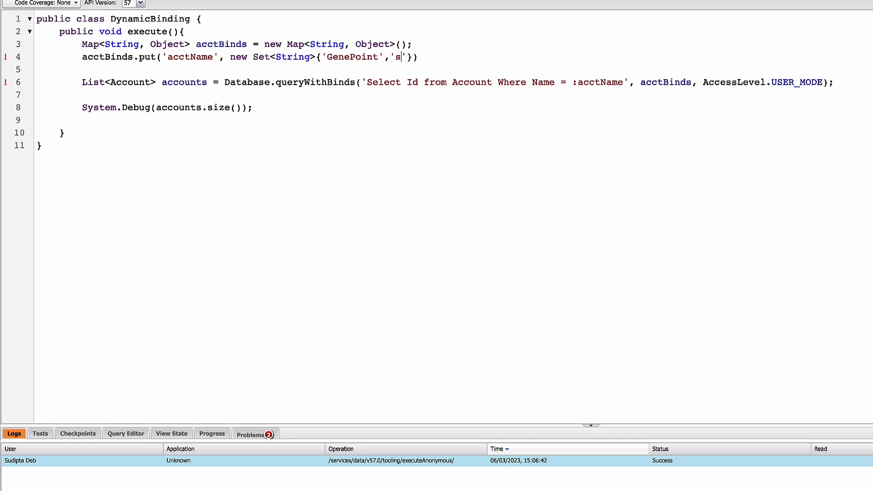
text(Force)
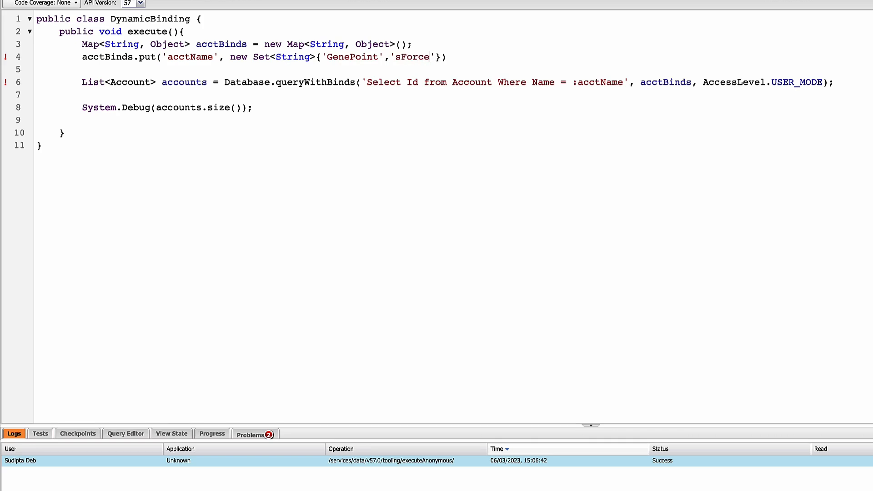
text(,')
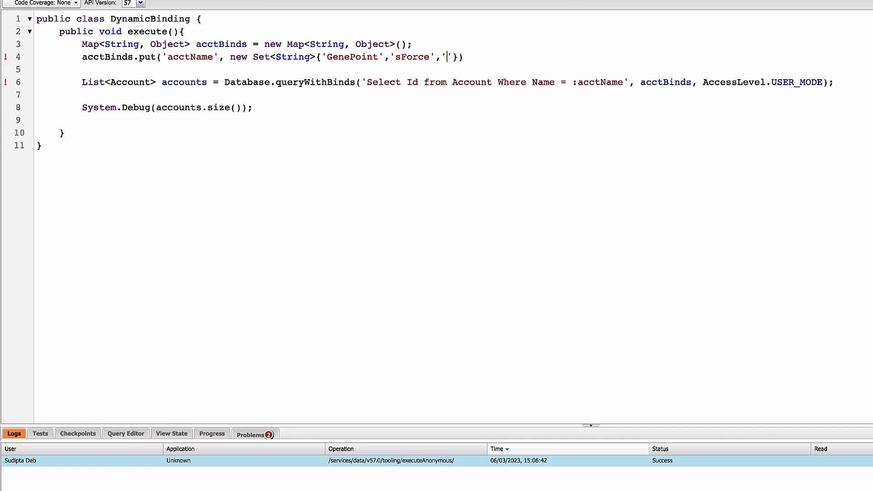
text(D)
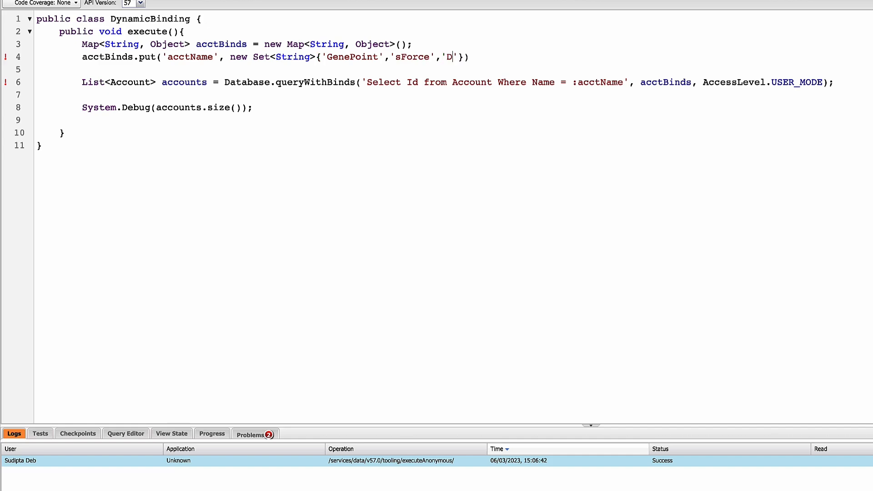
text(icken)
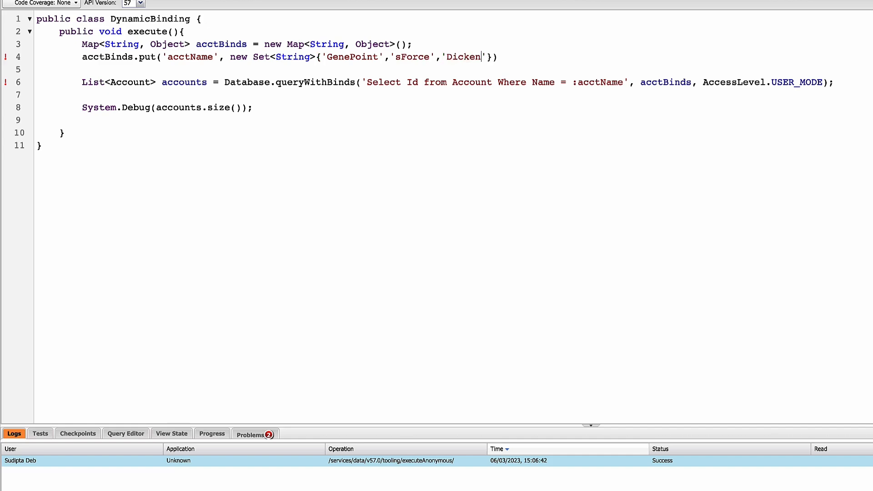
text(son plc)
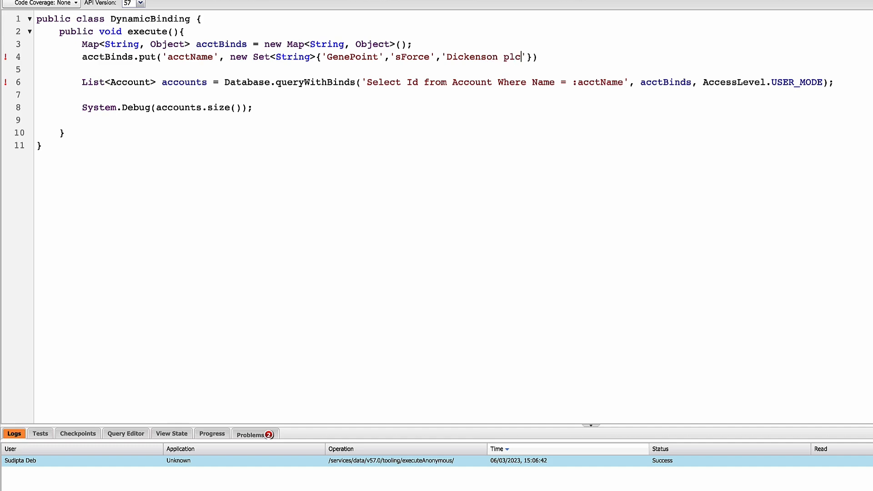
text();)
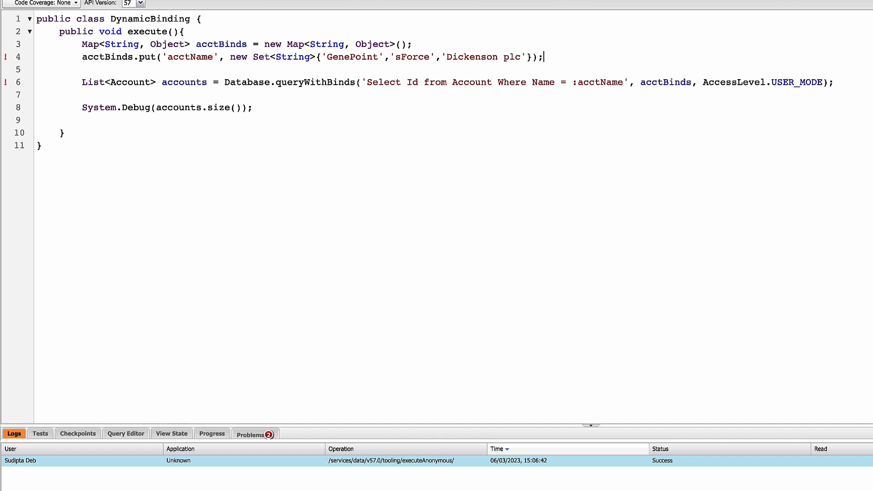
mouse_move(115, 69)
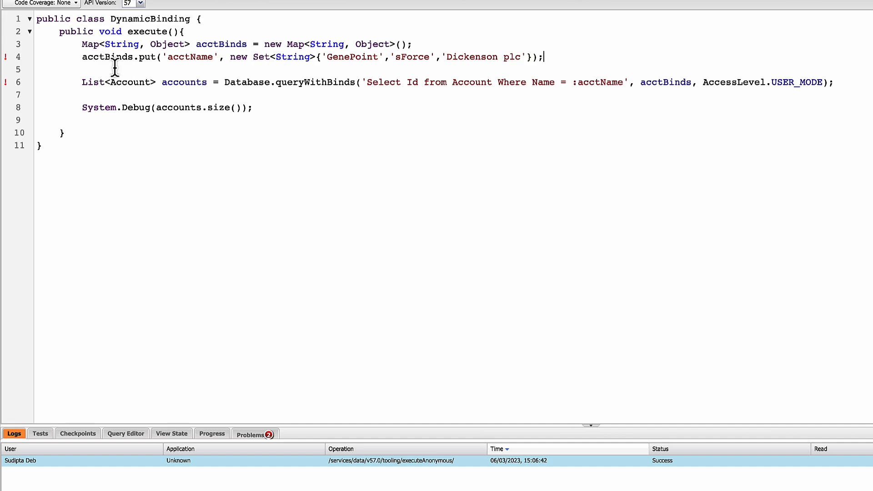
mouse_move(299, 82)
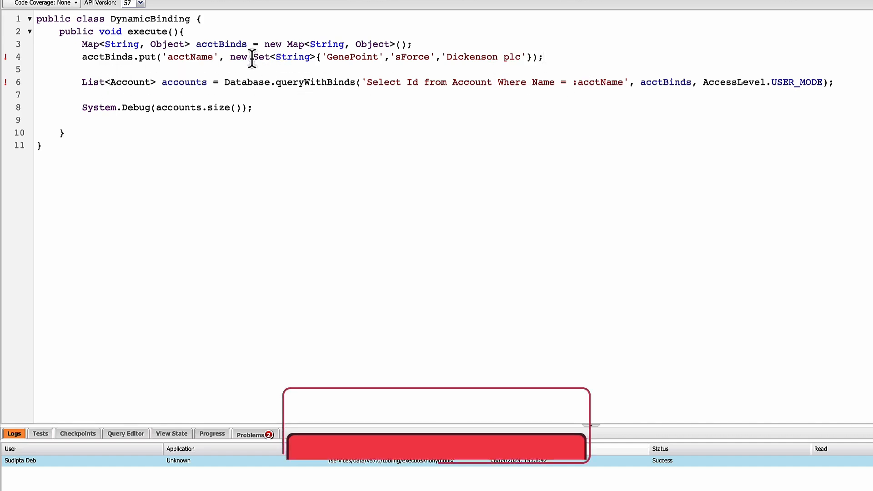
Run the class via Execute Anonymous, view the new successful log, and return to the code
double_click(220, 43)
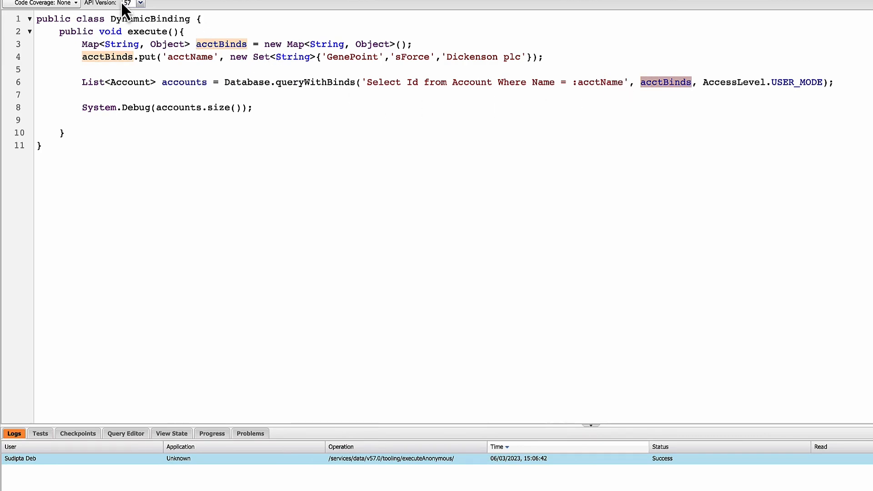
click(66, 5)
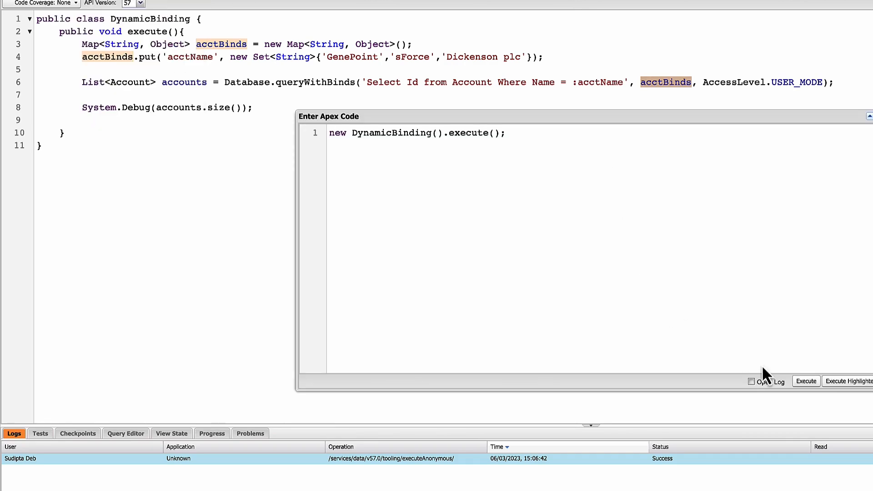
click(805, 381)
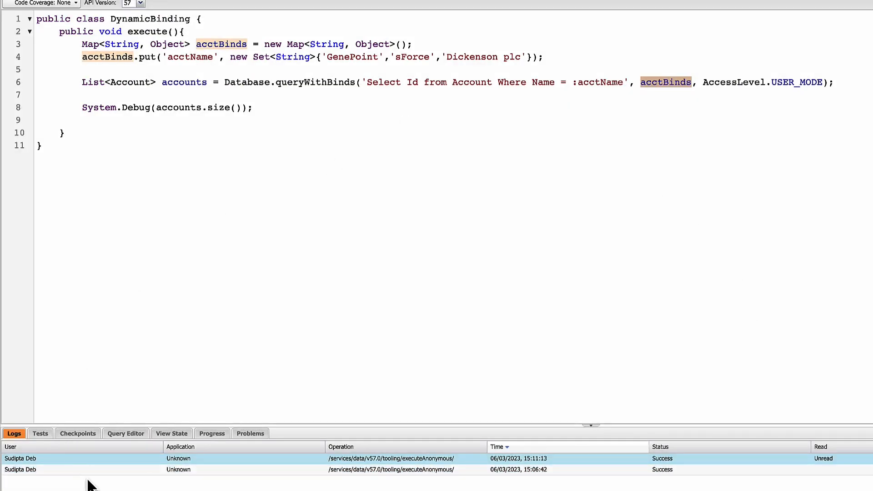
double_click(20, 458)
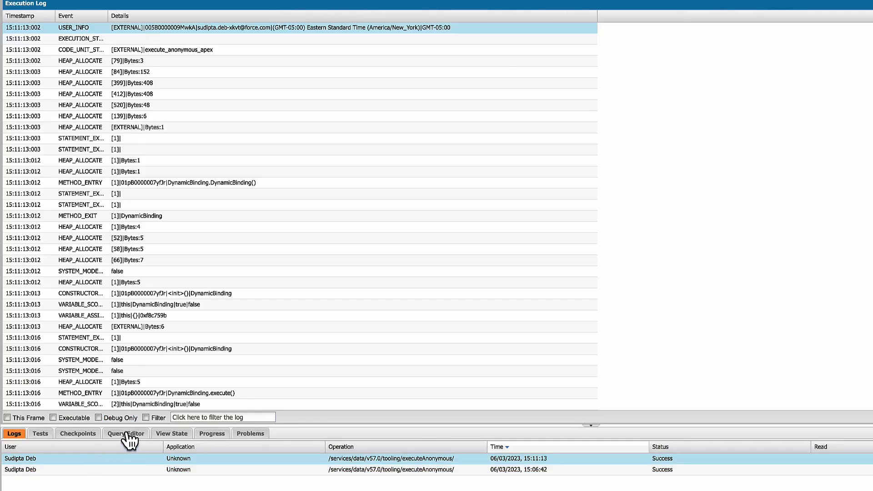
click(98, 417)
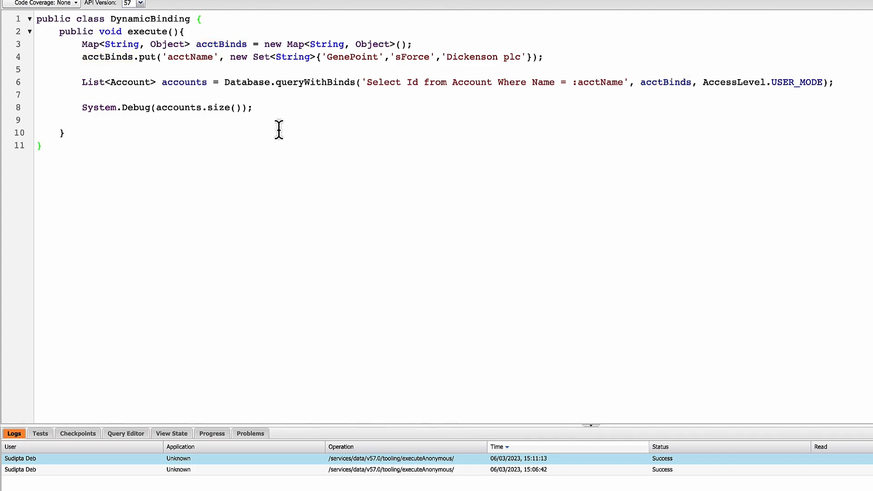
mouse_move(239, 75)
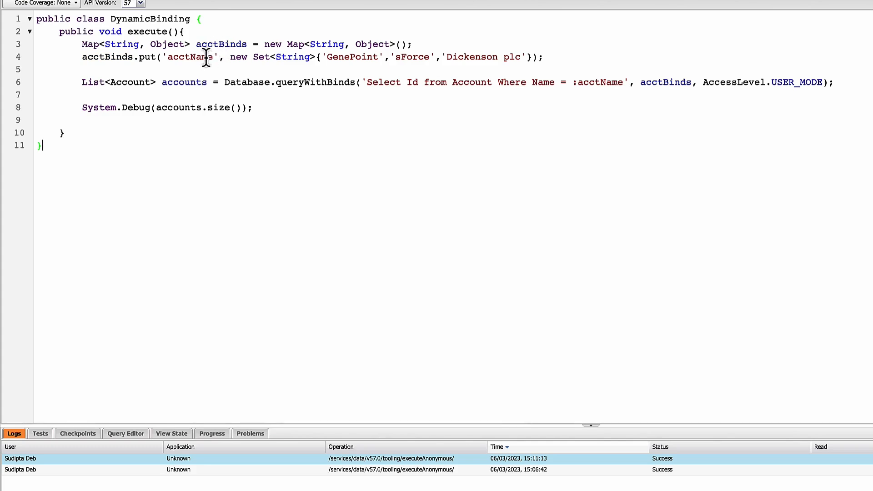
double_click(190, 57)
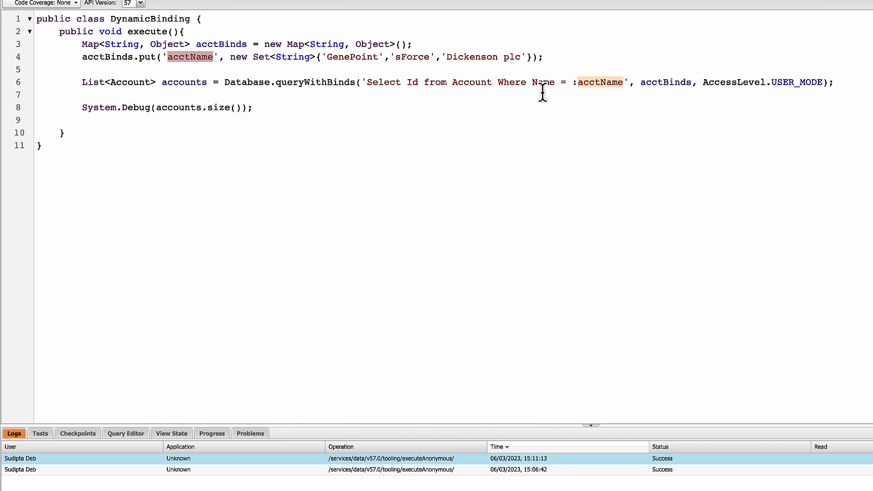
double_click(600, 82)
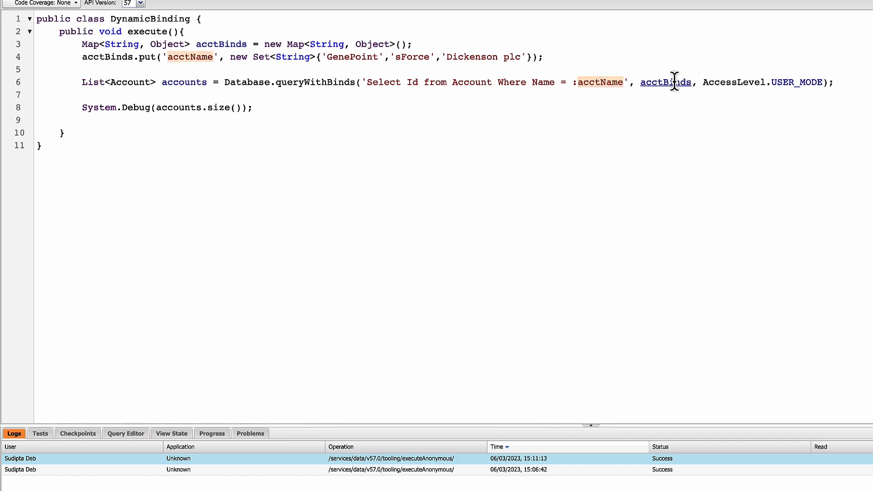
double_click(665, 82)
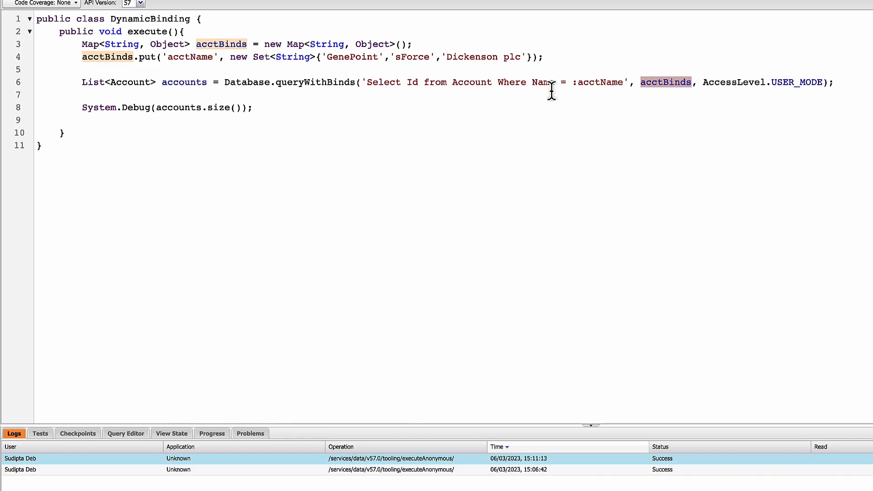
click(599, 83)
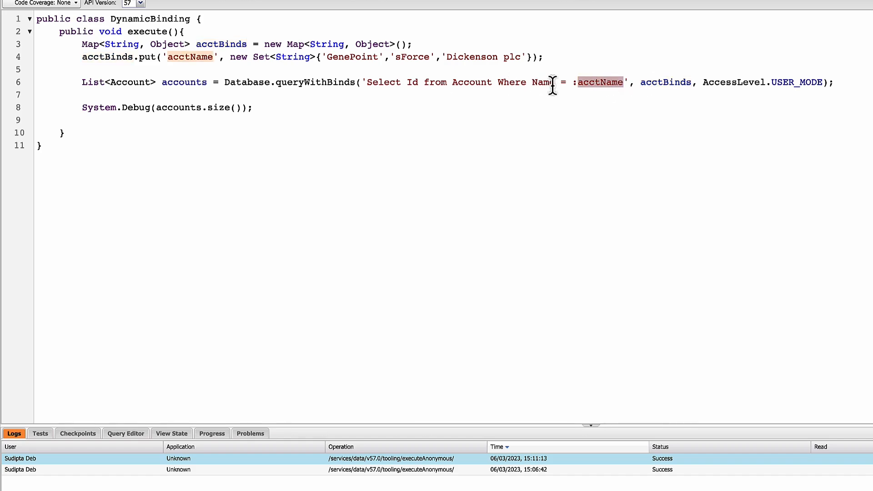
mouse_move(318, 82)
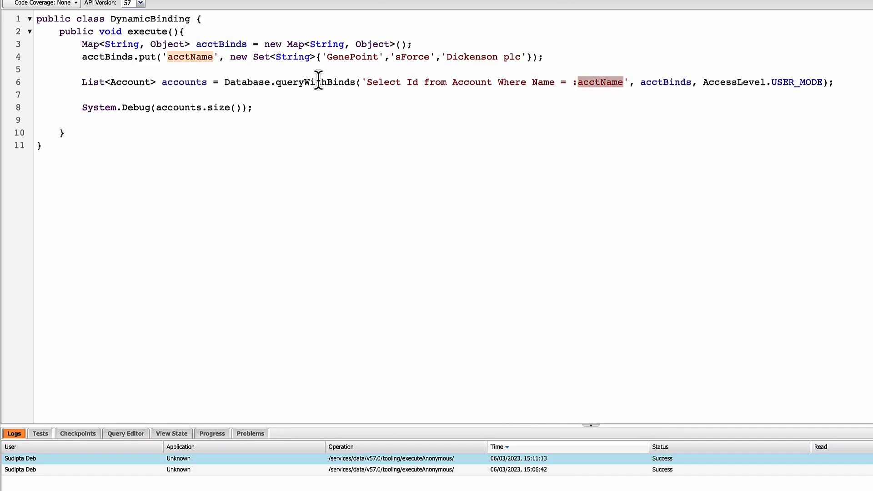
mouse_move(353, 82)
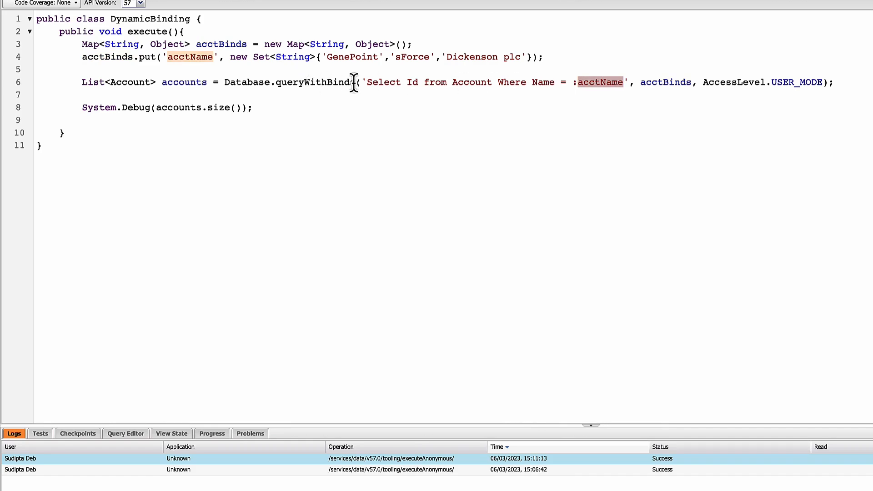
mouse_move(305, 83)
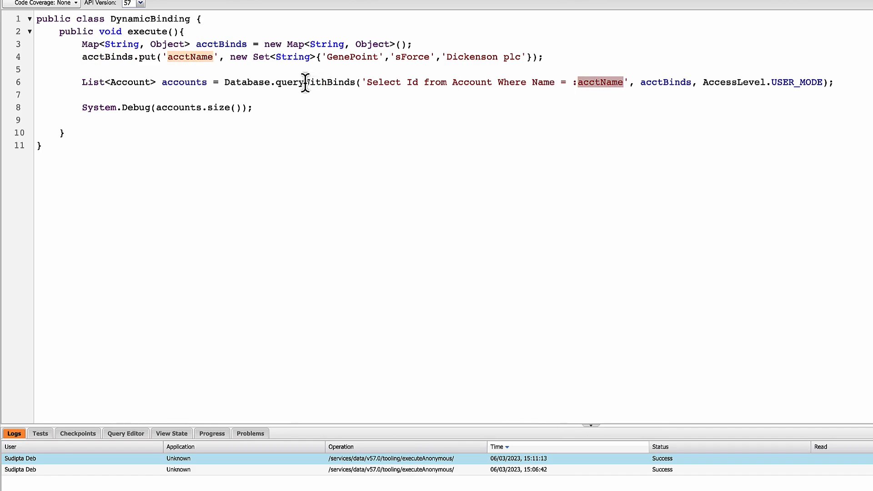